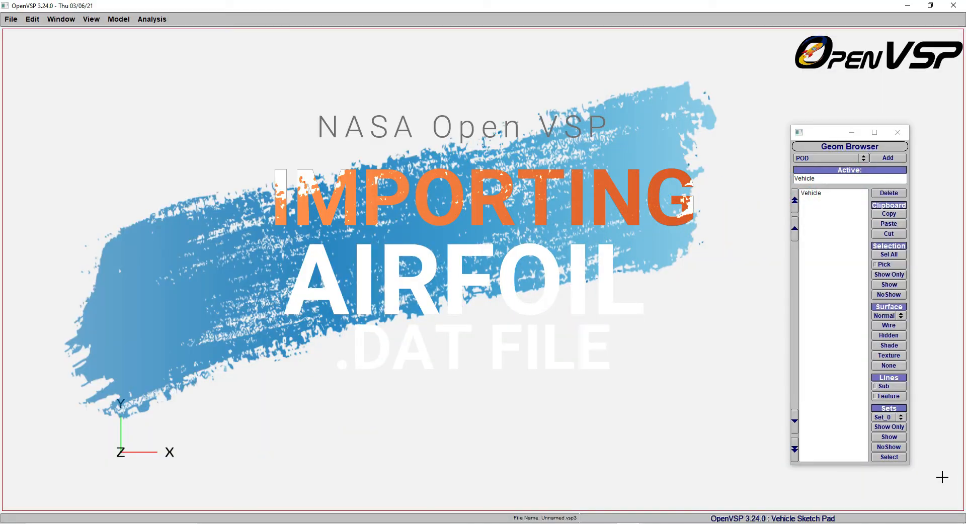
Choose WING as the component type to add in the Geom Browser.
click(886, 157)
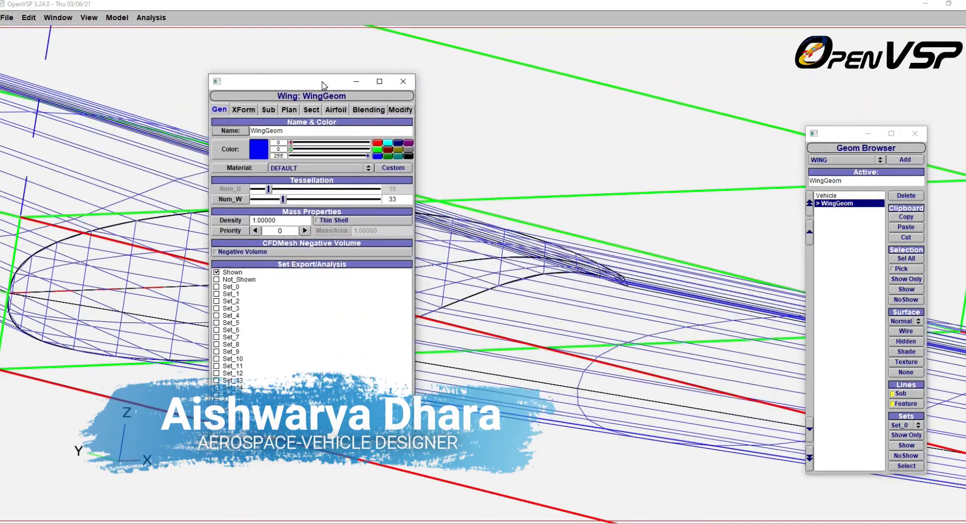
drag(311, 81, 273, 96)
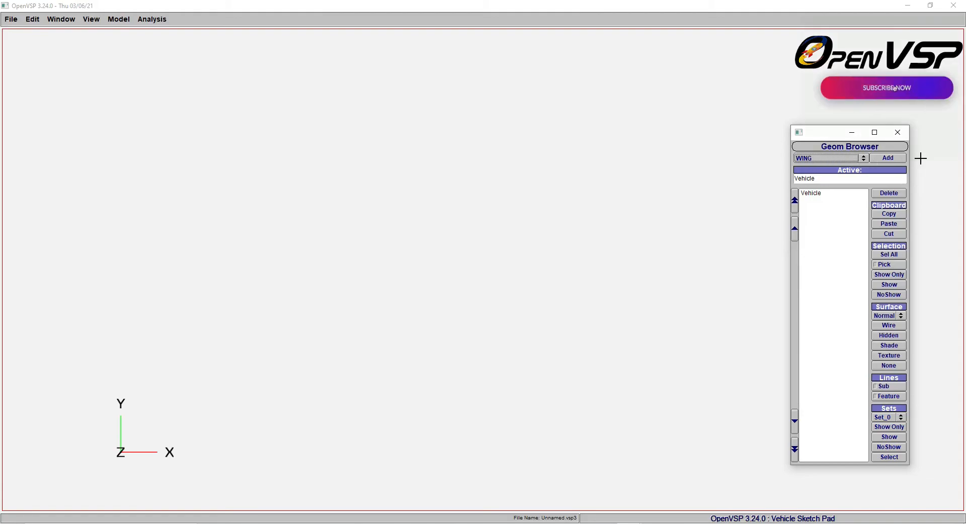
Add a default WingGeom and orbit to an oblique 3D view of it.
click(888, 158)
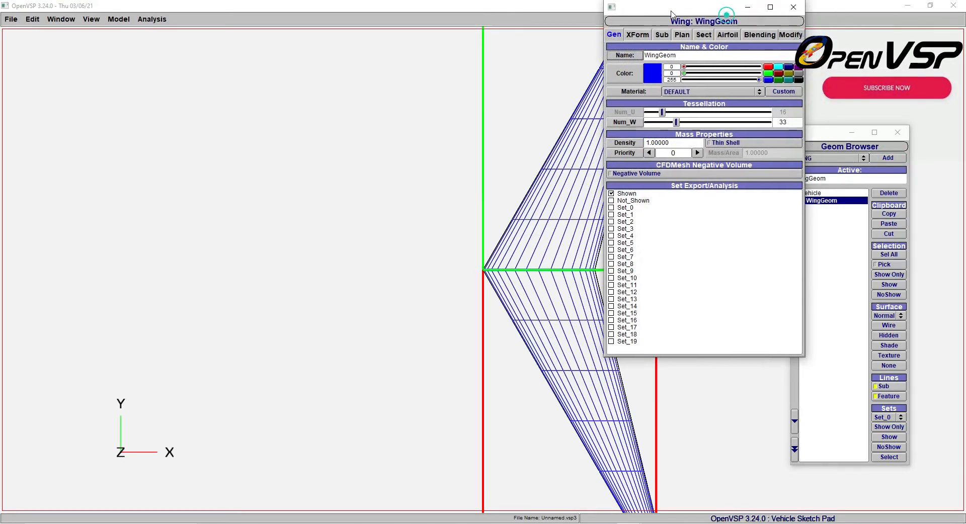
drag(702, 21, 168, 39)
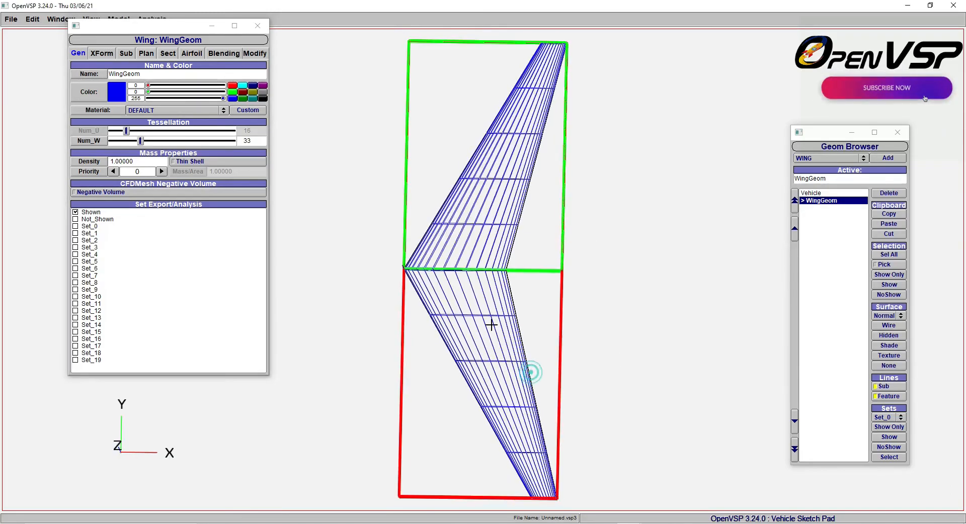
drag(491, 325, 377, 130)
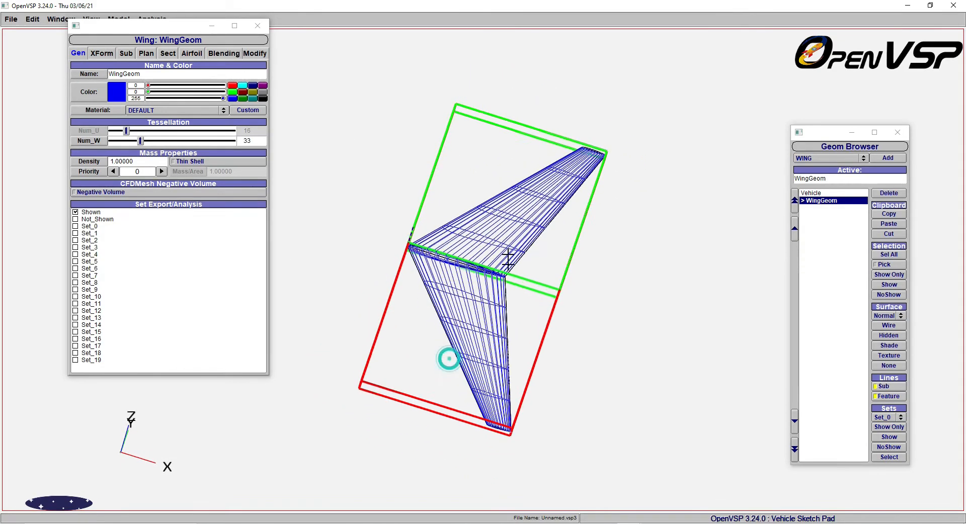
drag(449, 359, 521, 348)
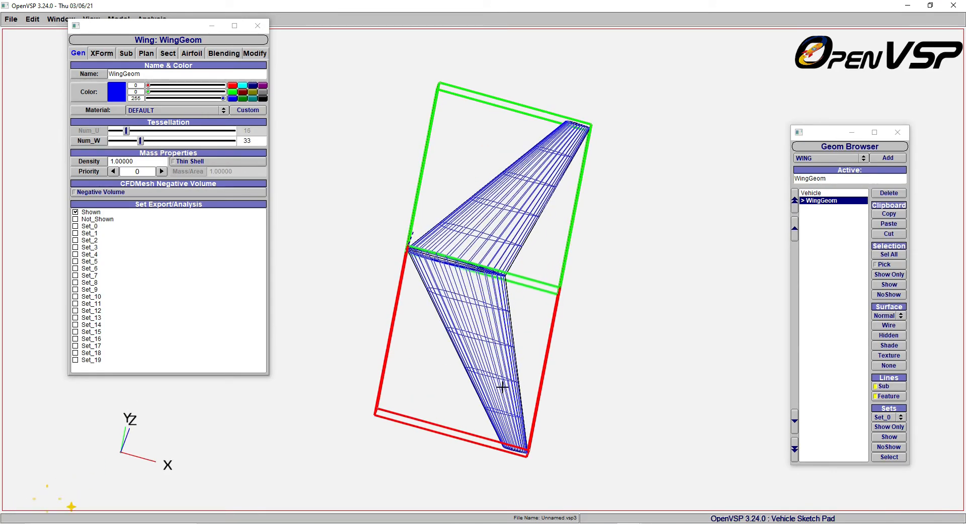
drag(503, 386, 627, 341)
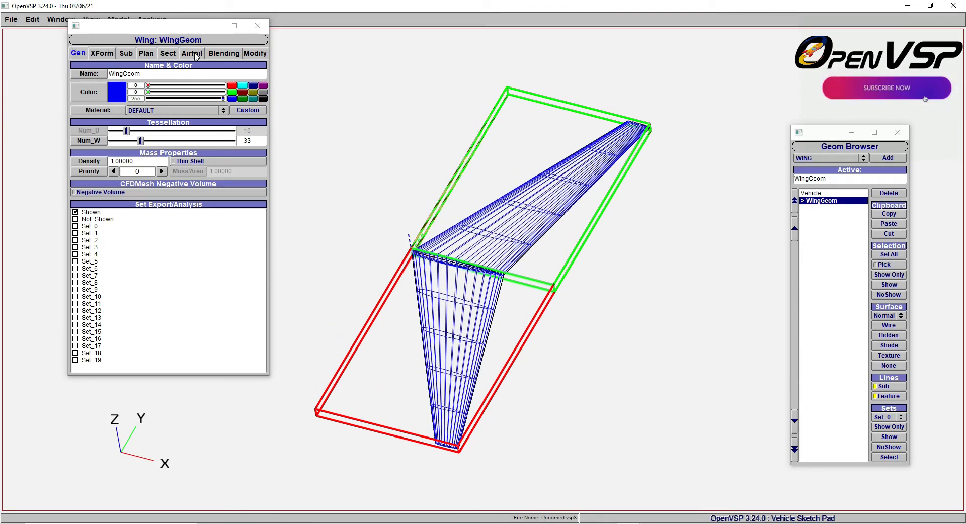
Show the root section's airfoil settings and the list of airfoil types.
click(192, 53)
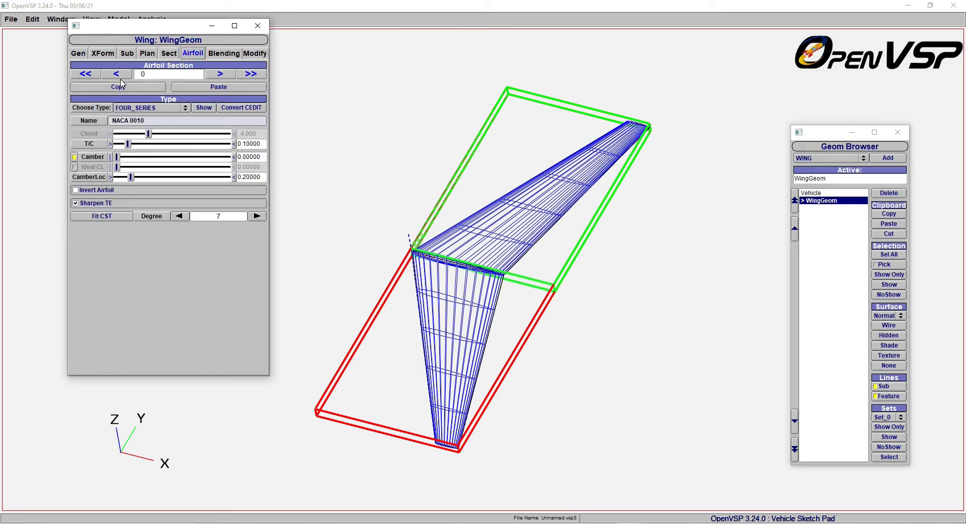
click(219, 74)
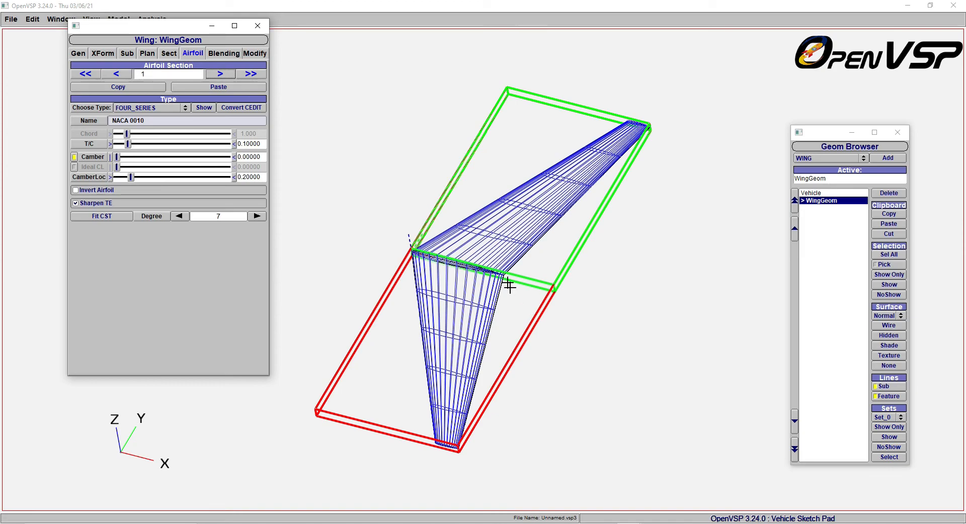
mouse_move(634, 117)
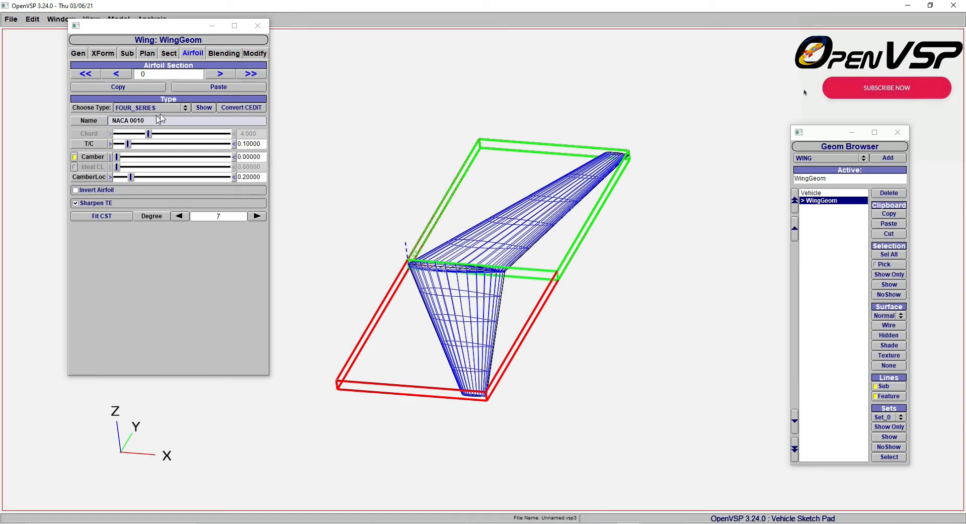
click(148, 107)
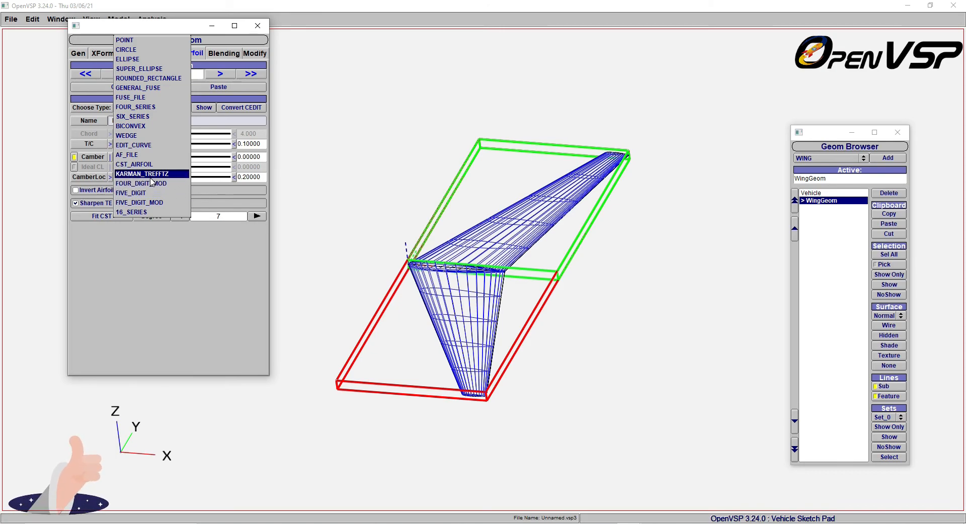
Keep the FOUR_SERIES type and set thickness T/C to 0.12 (NACA 0012).
click(141, 183)
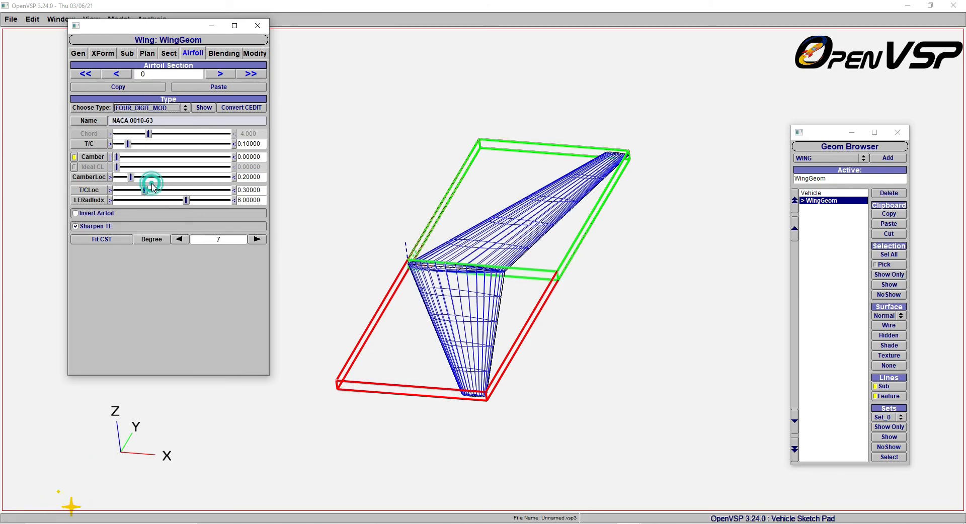
click(148, 108)
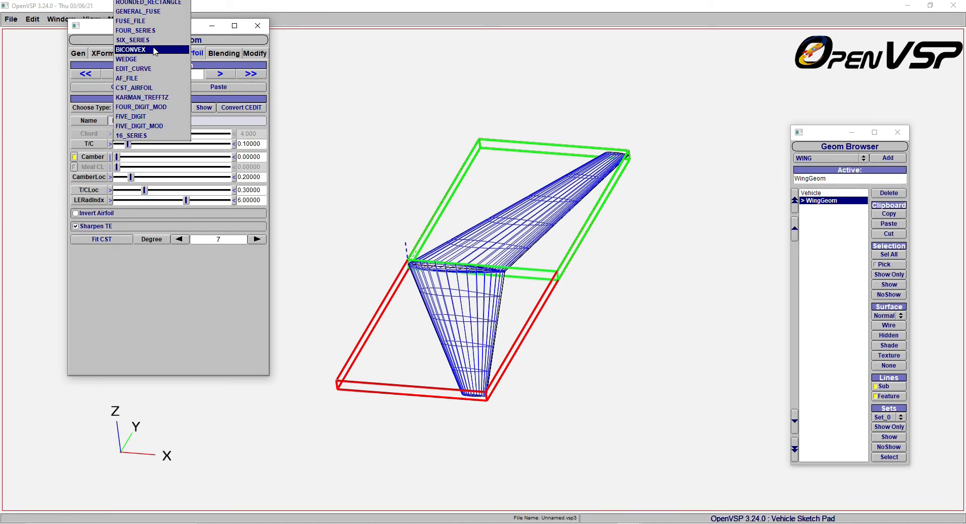
click(141, 107)
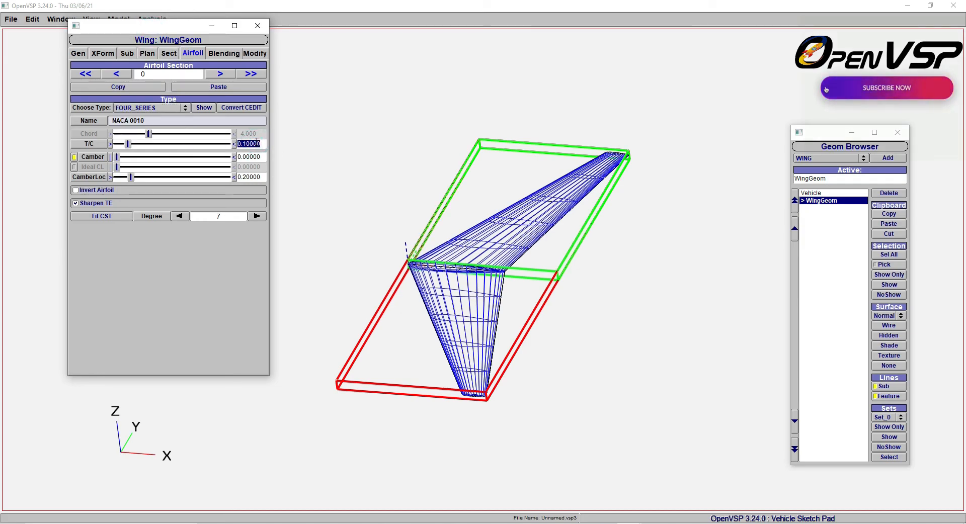
text(0.12)
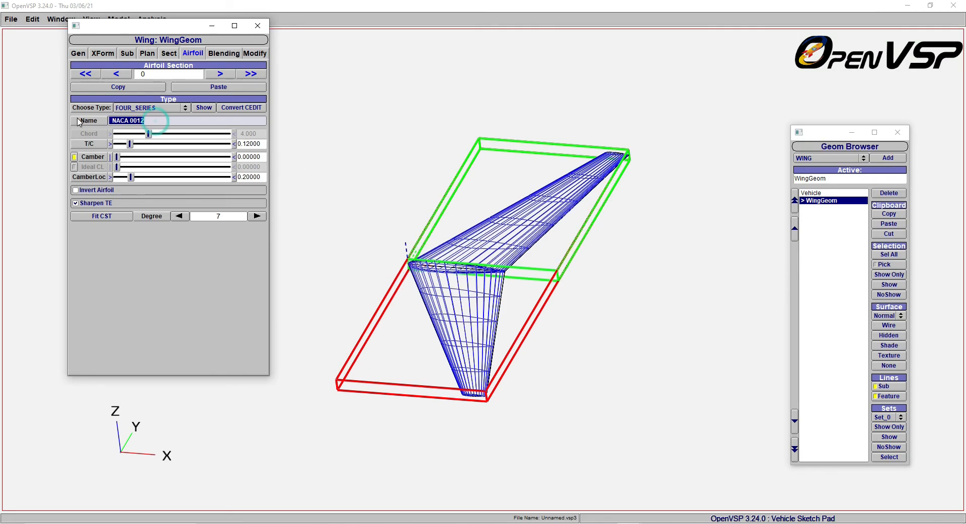
click(131, 121)
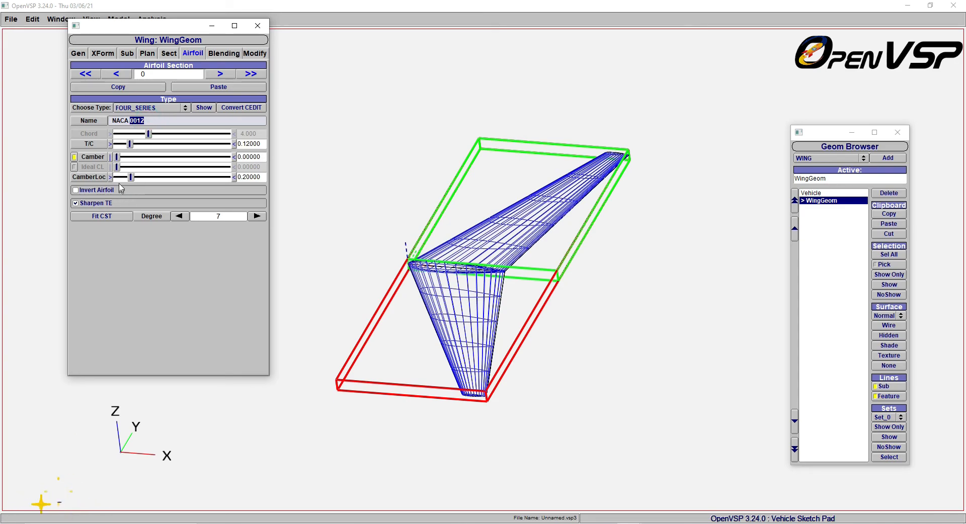
Try cambered variants with the Camber and CamberLoc sliders, then return camber to zero.
drag(118, 156, 156, 157)
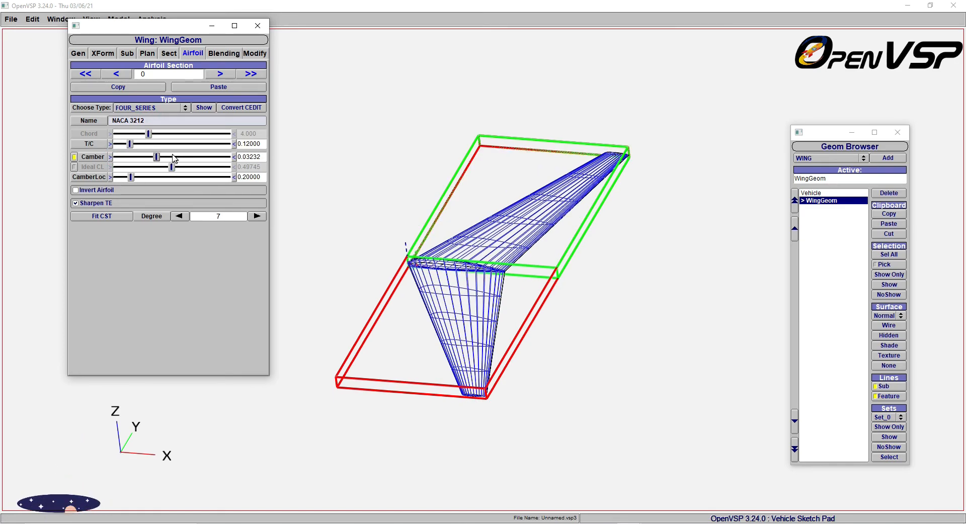
drag(156, 156, 193, 167)
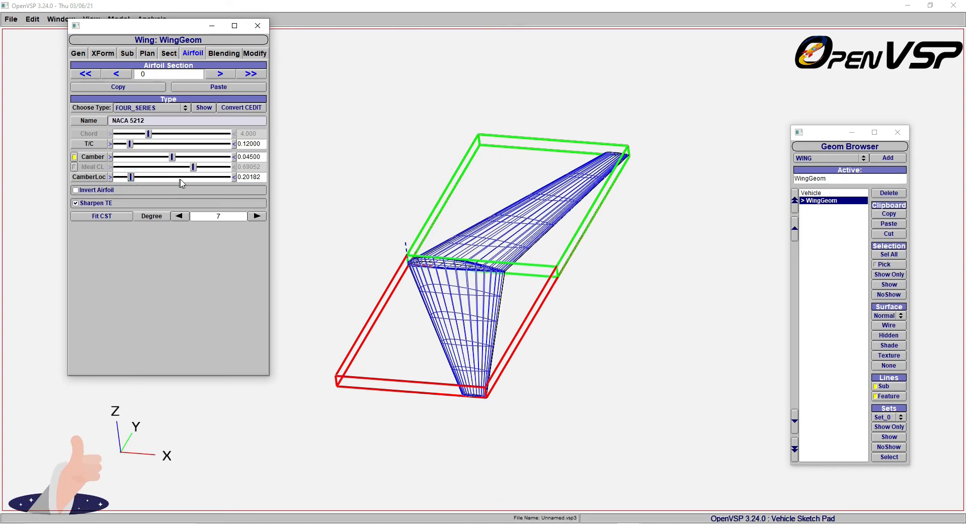
drag(130, 176, 179, 176)
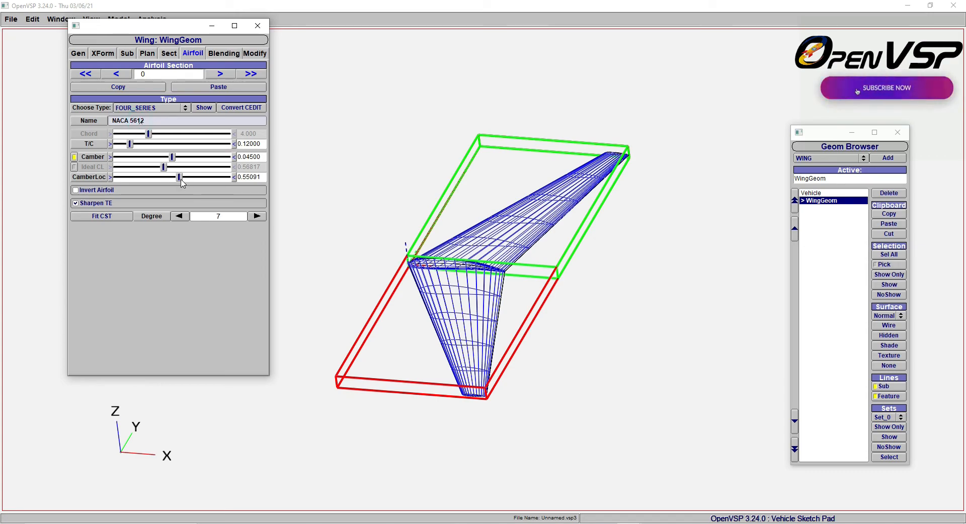
drag(182, 178, 117, 177)
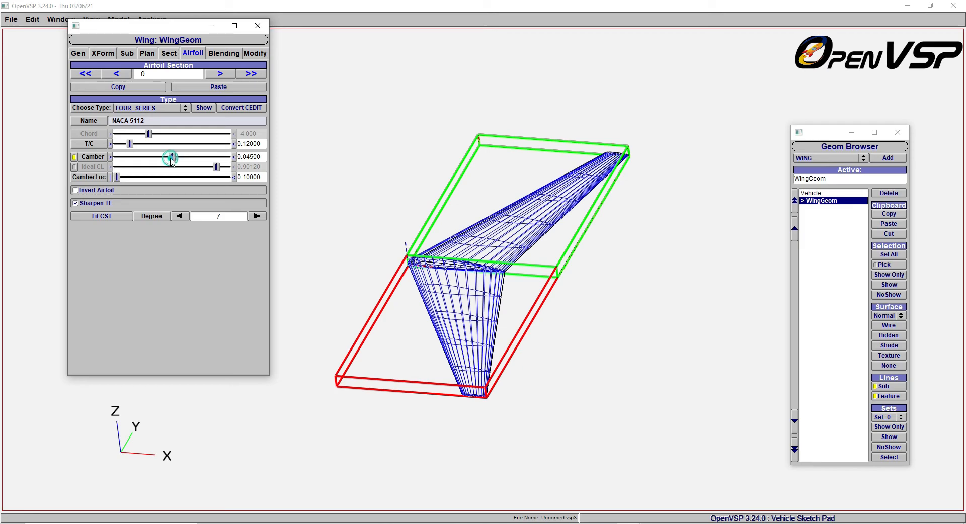
drag(171, 157, 118, 157)
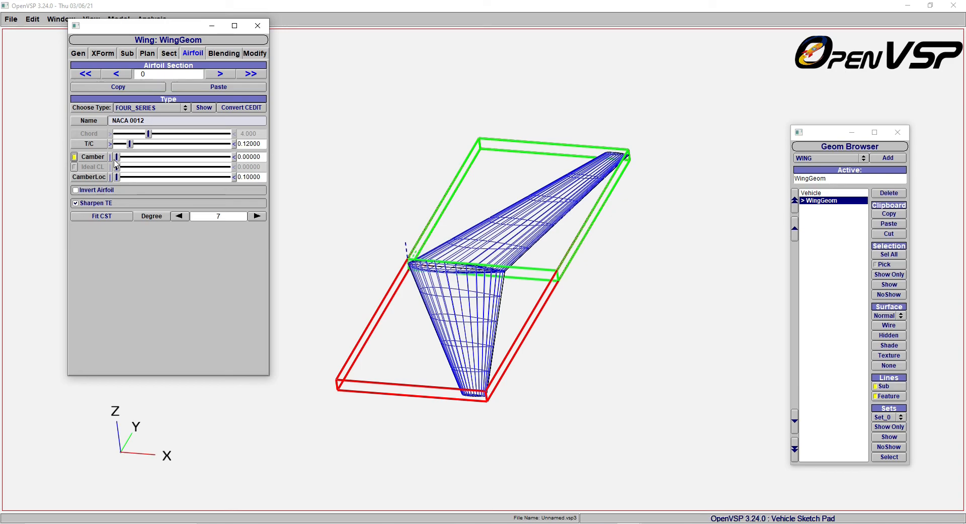
Set the root airfoil type to AF_FILE and close the XSec View preview.
click(164, 121)
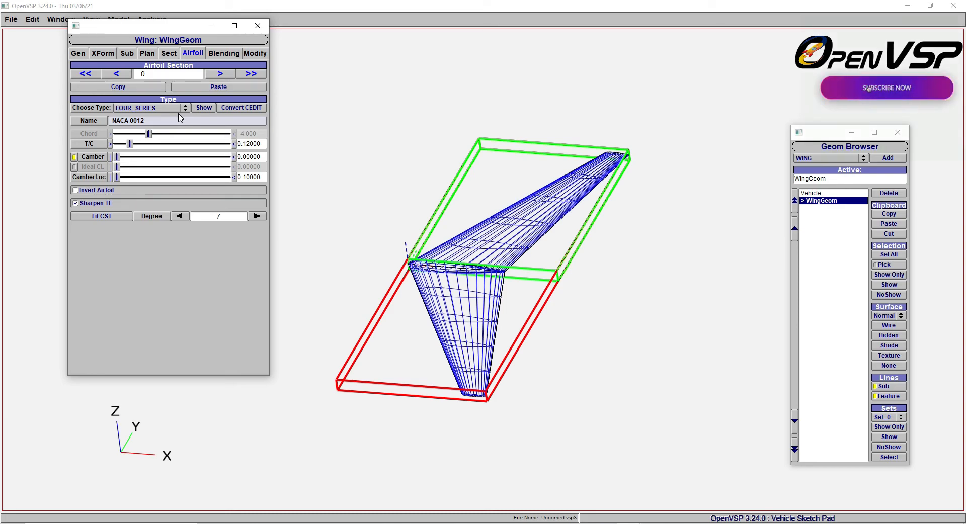
mouse_move(817, 93)
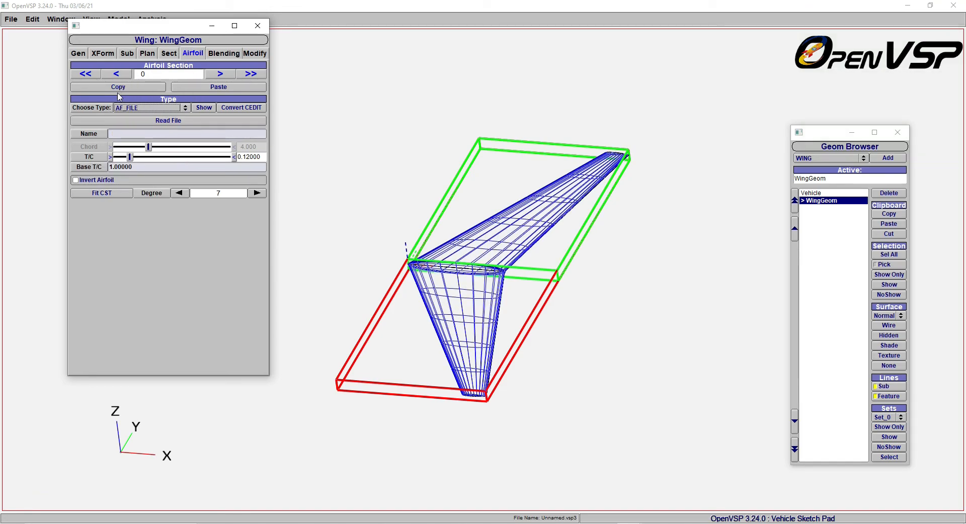
mouse_move(137, 118)
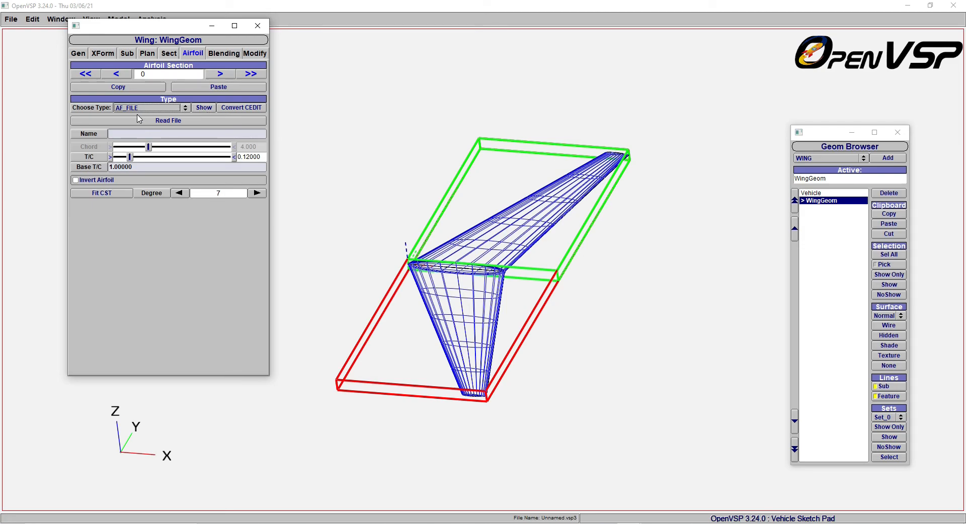
click(148, 107)
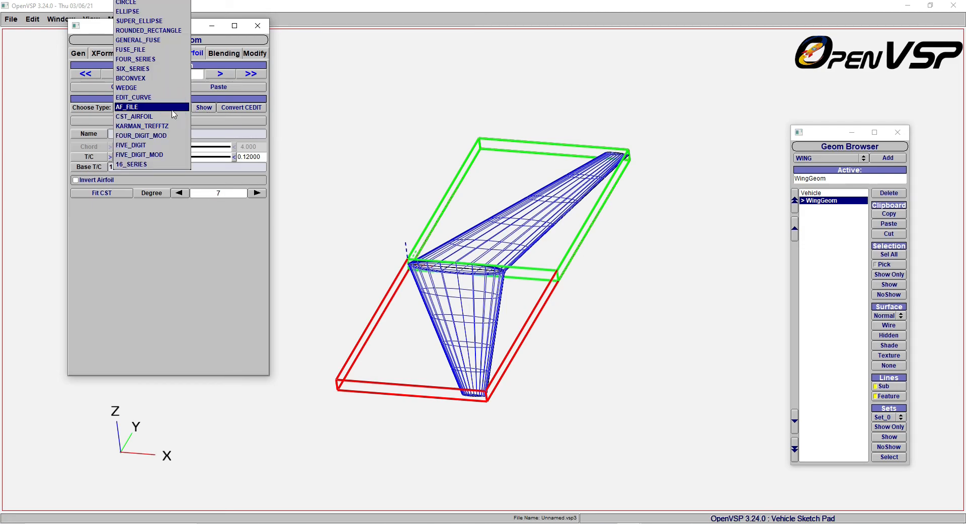
click(126, 107)
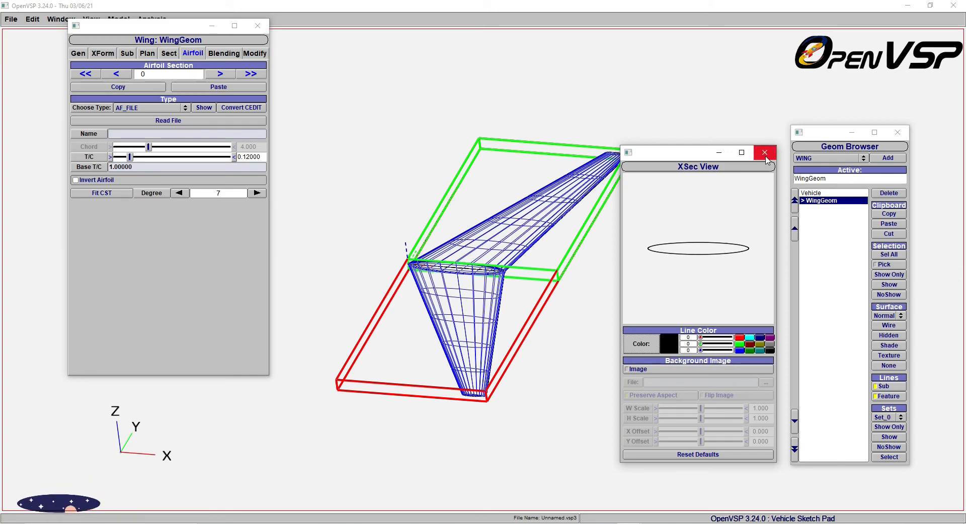
click(764, 152)
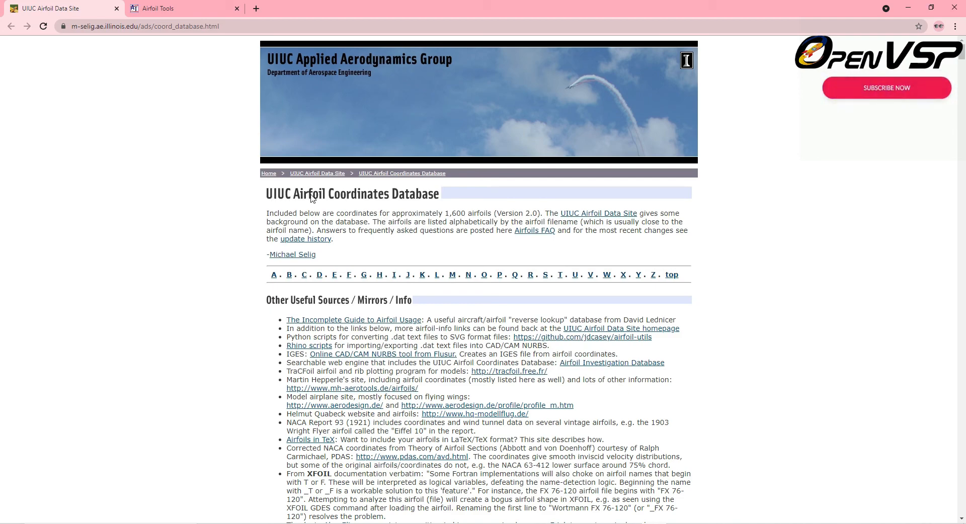
mouse_move(886, 95)
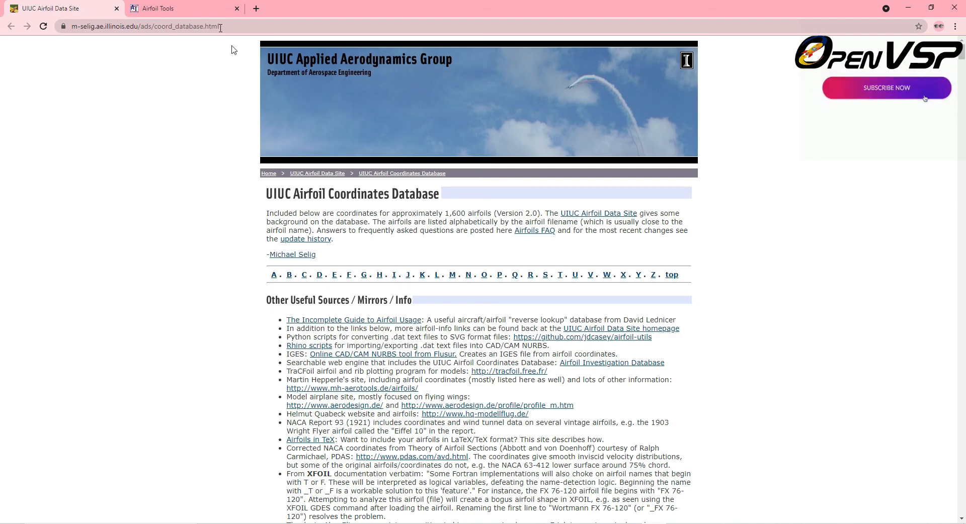
Switch to the airfoiltools.com browser tab.
click(156, 8)
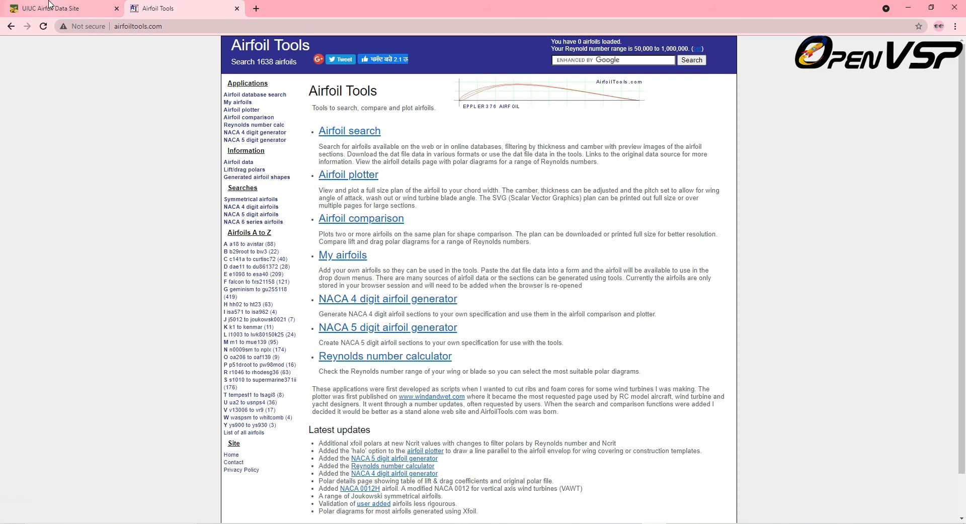
mouse_move(388, 327)
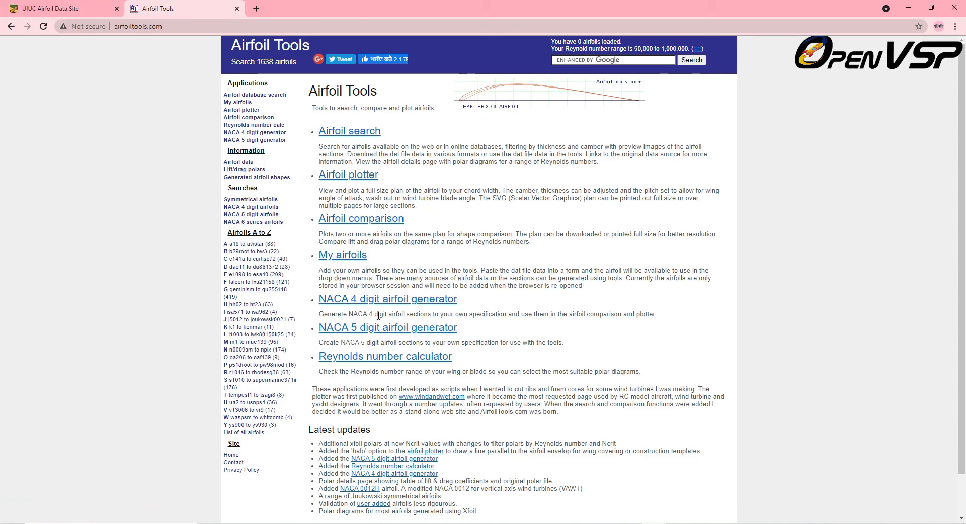
mouse_move(370, 323)
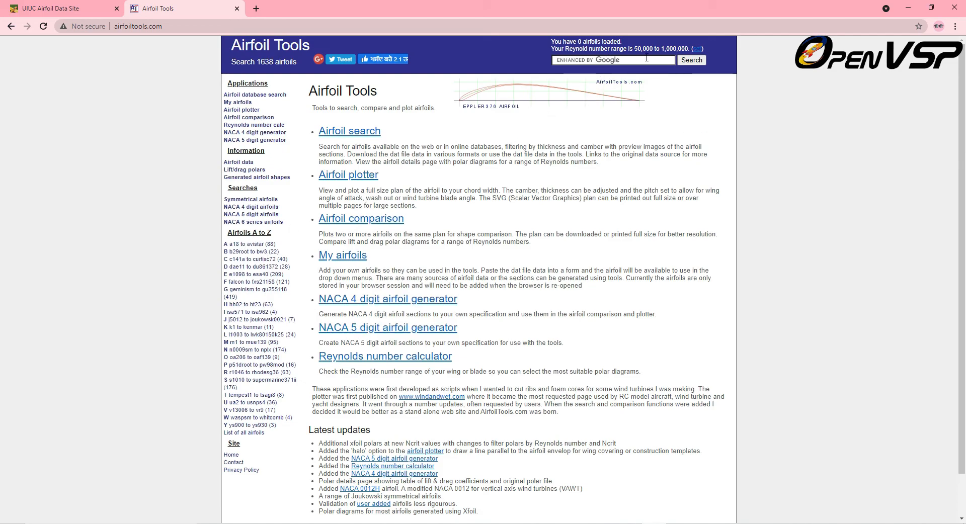
Search 'supercritical airfoil' and view the SC(2)-0714 details page with its coordinate data.
text(supercritical airfoil)
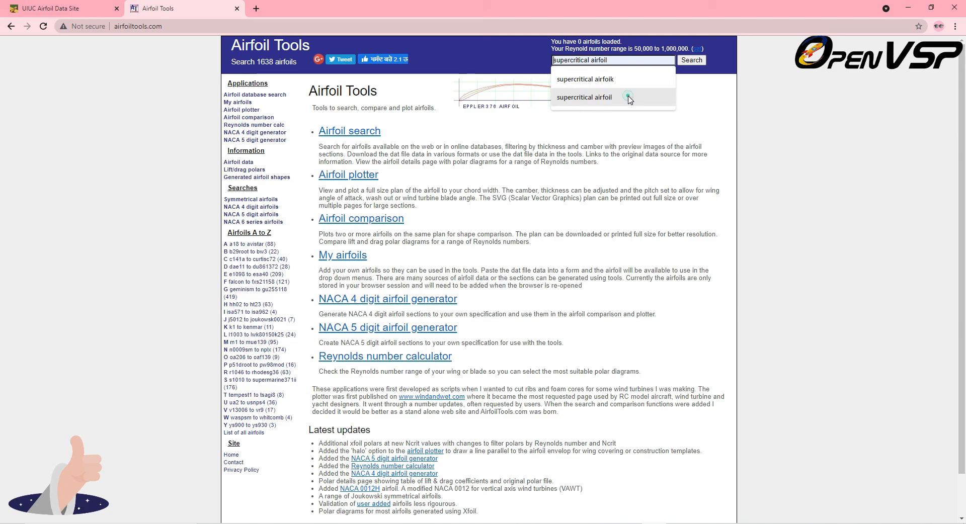
click(584, 98)
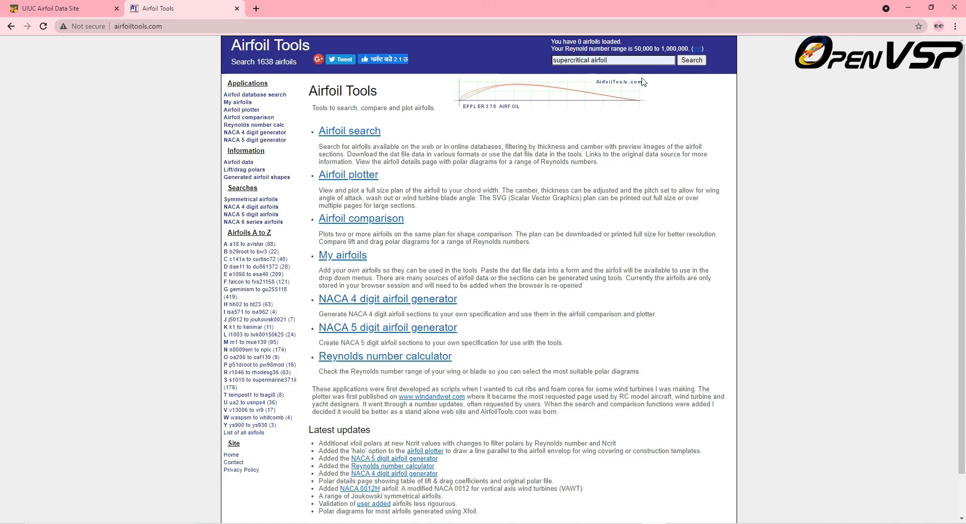
click(691, 60)
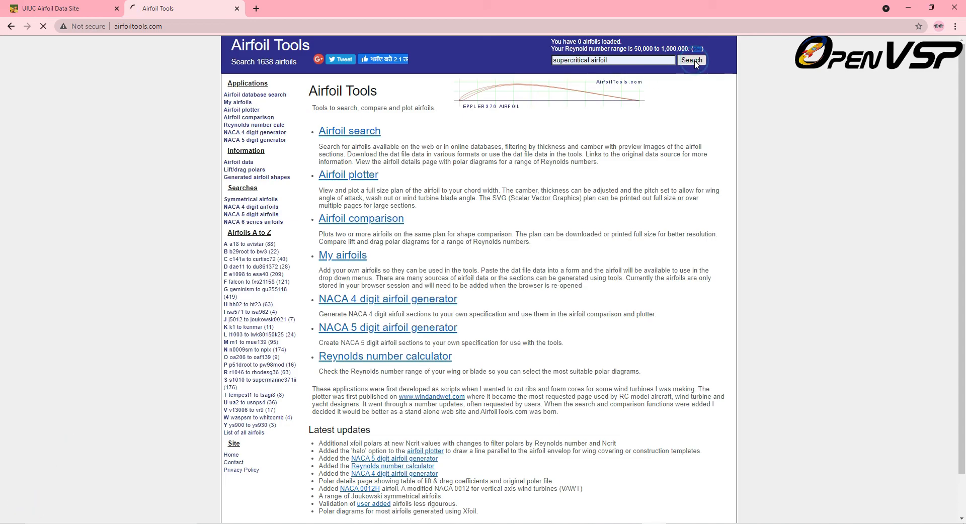
click(689, 60)
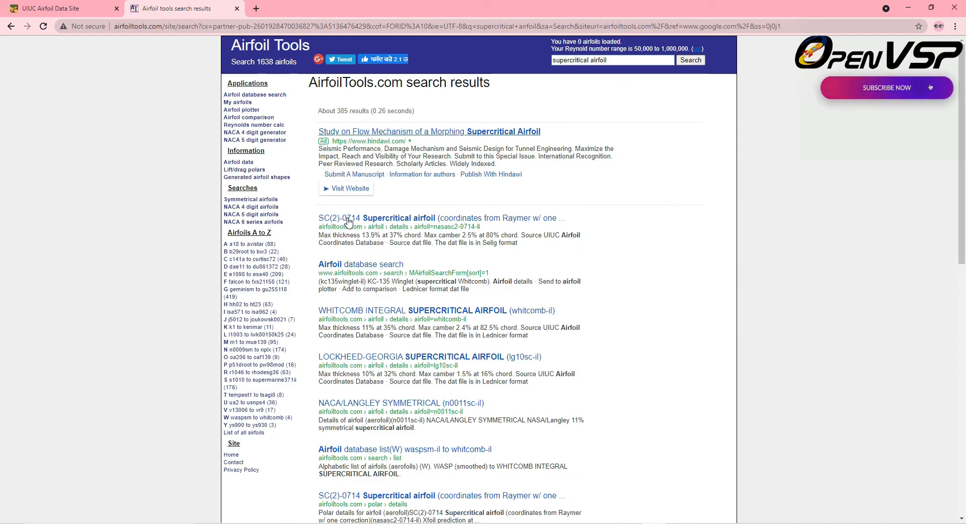
click(399, 217)
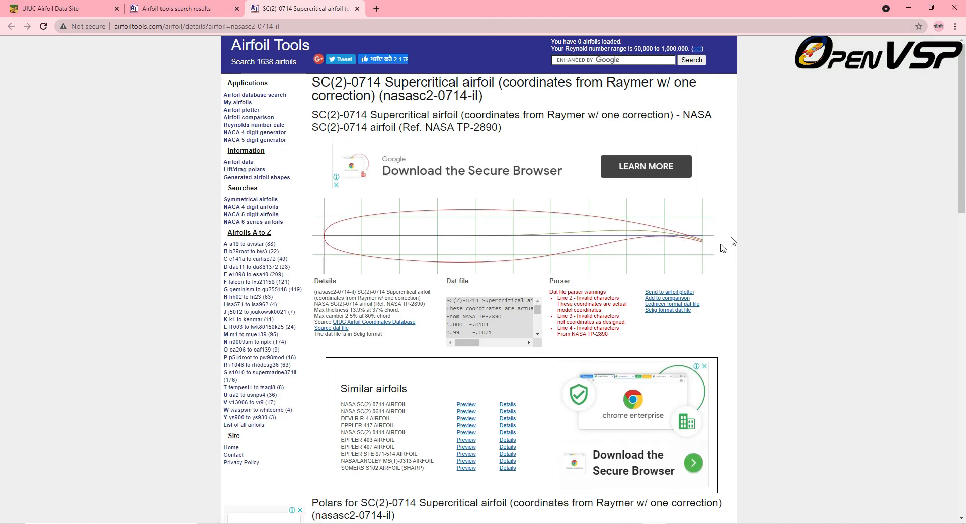
scroll(down, 3)
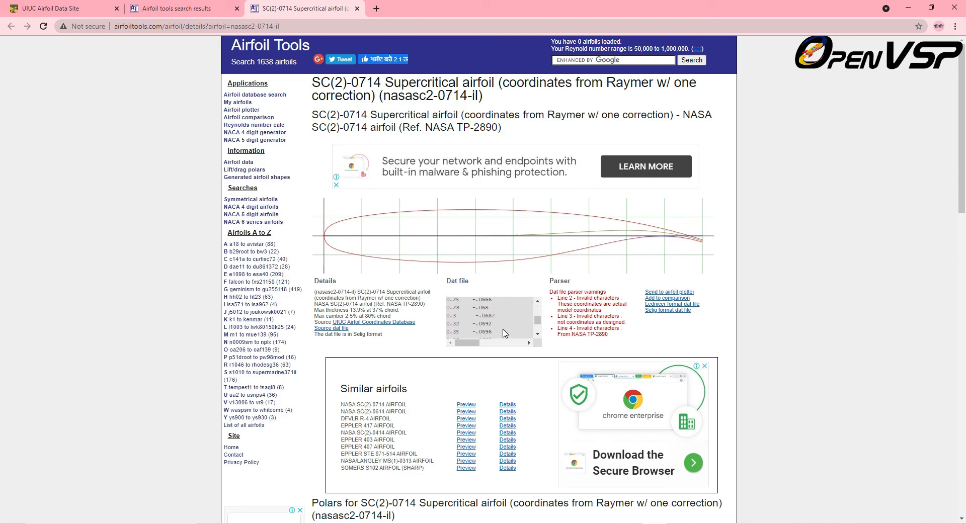
scroll(down, 3)
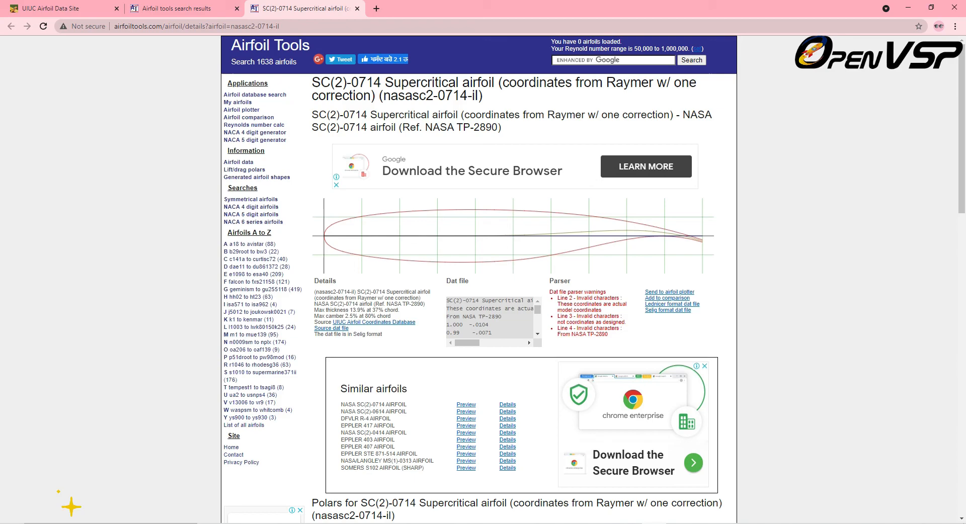
Open the UIUC database in a new tab and load the nasasc2-0714 source dat file.
right_click(332, 329)
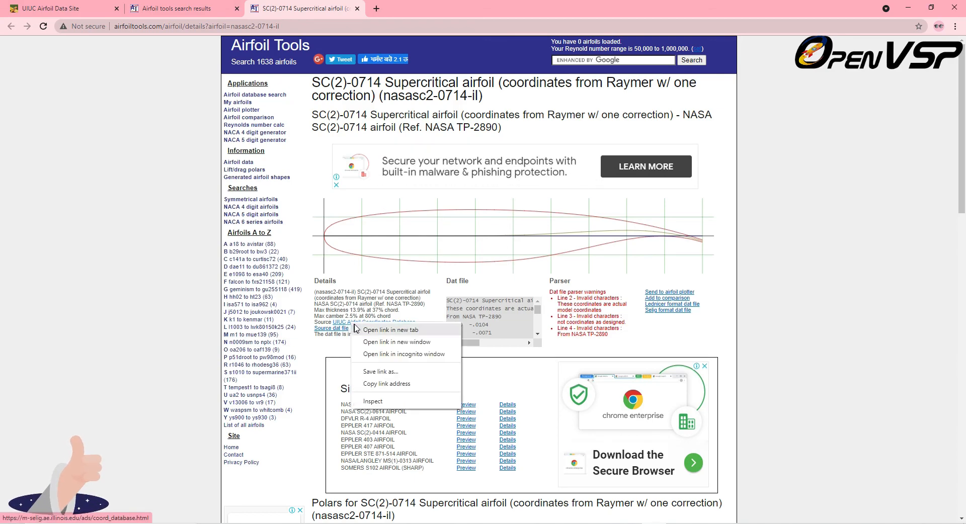
click(392, 329)
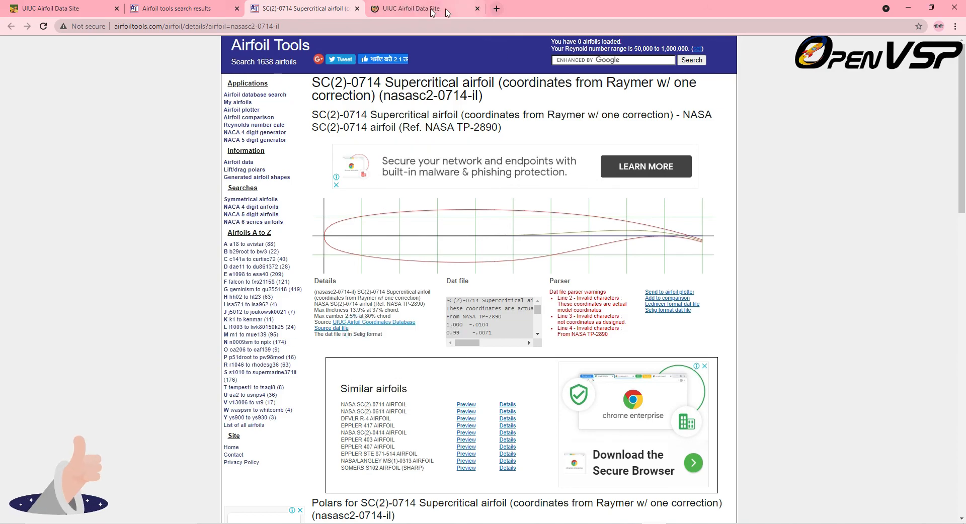
click(406, 8)
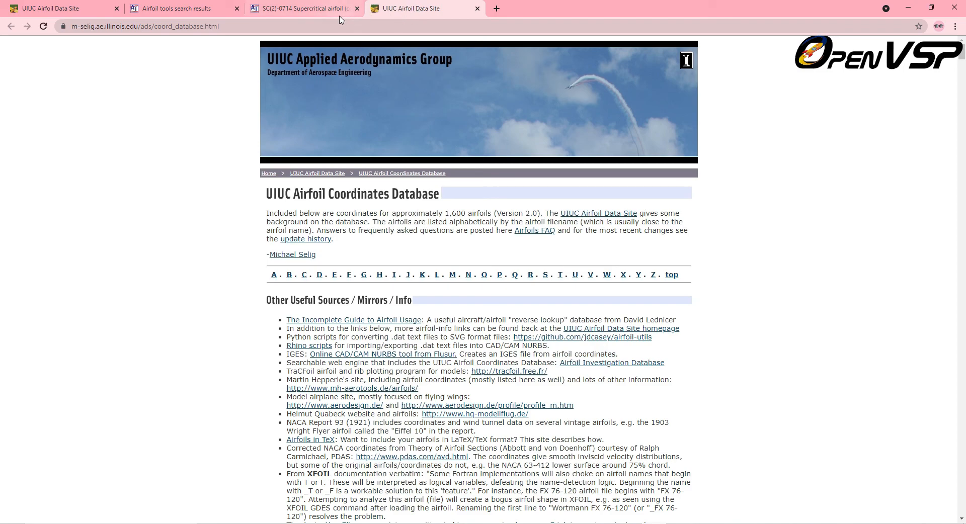
click(302, 8)
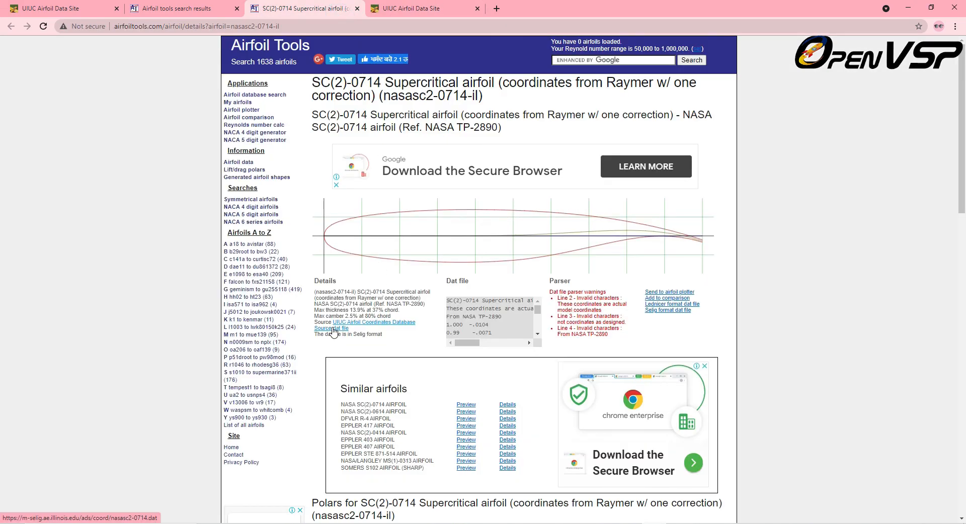
click(331, 327)
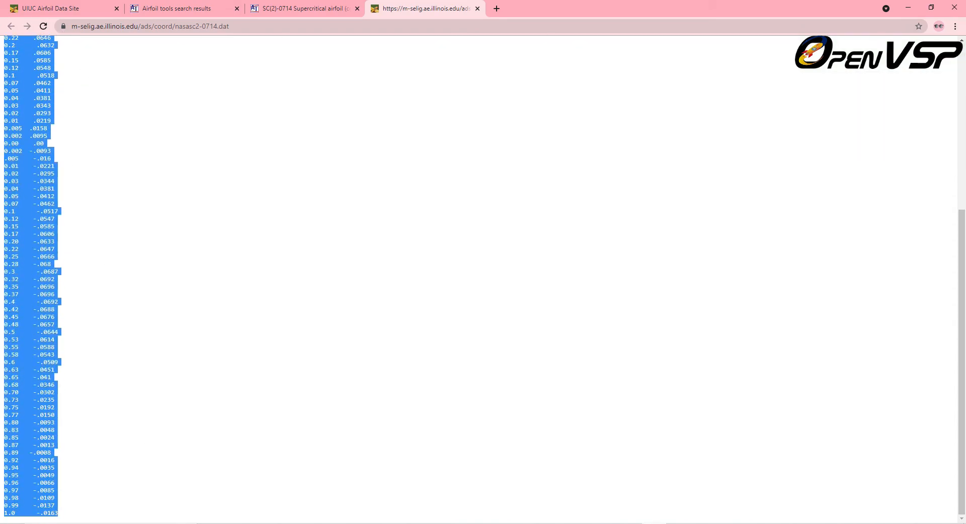
Copy the coordinates into a new Notepad document and start Save As.
right_click(58, 249)
text(note)
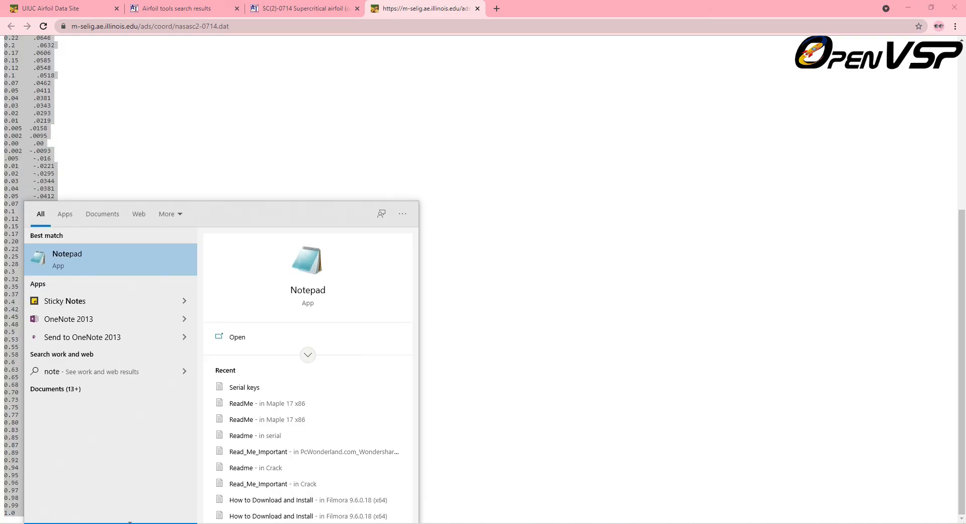
click(66, 259)
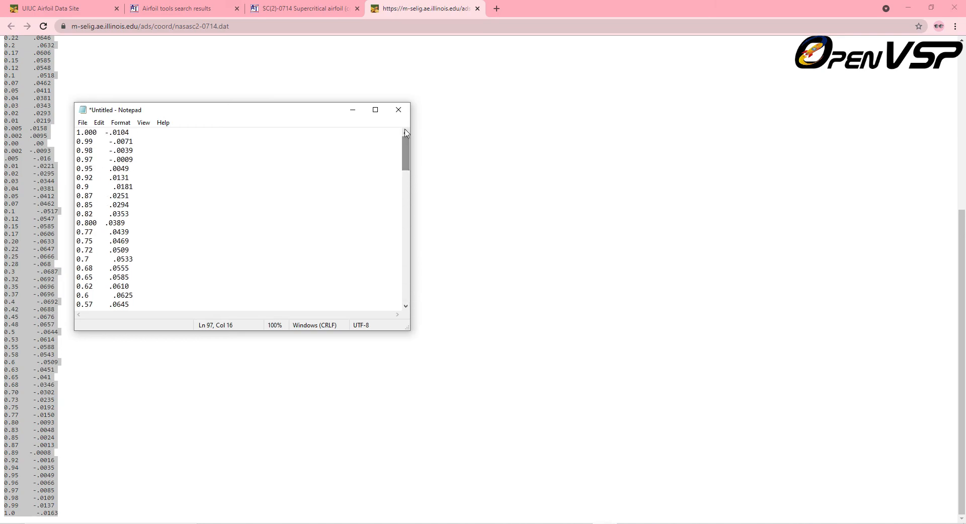
click(81, 123)
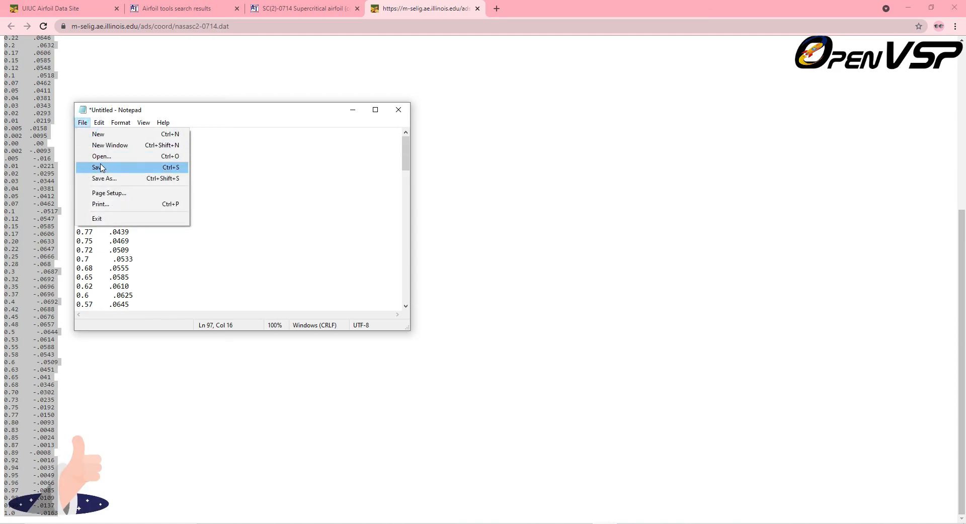
click(104, 178)
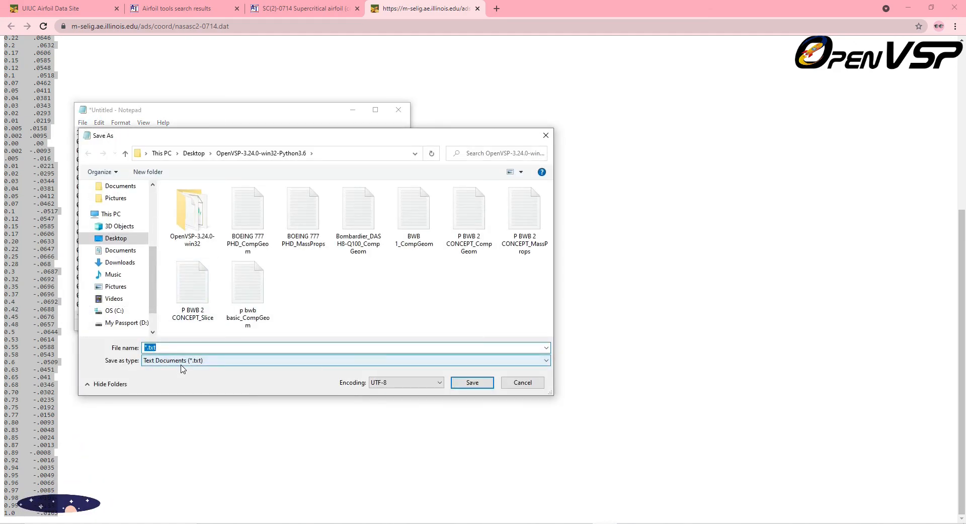
Save the coordinates as 0714sc.dat in the OpenVSP-3.24.0 folder on the Desktop.
text(0714sc)
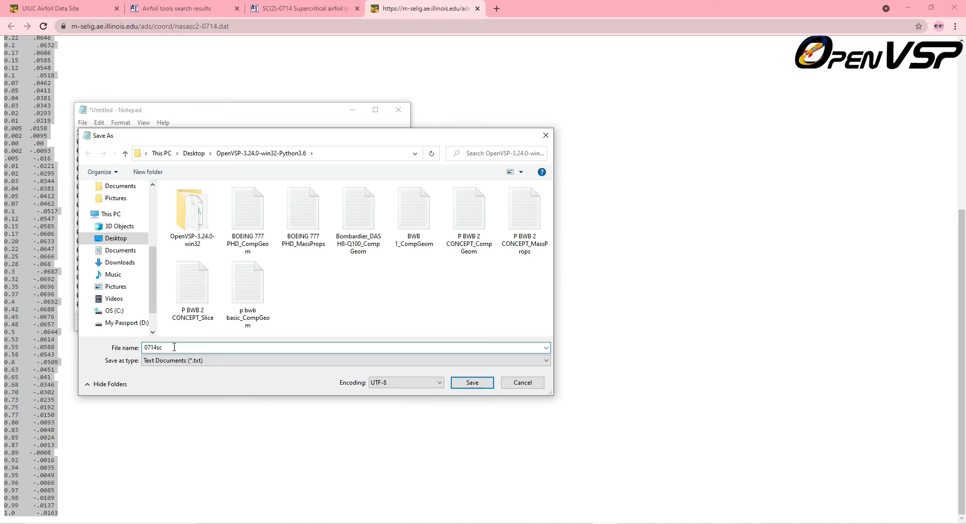
text(.dat)
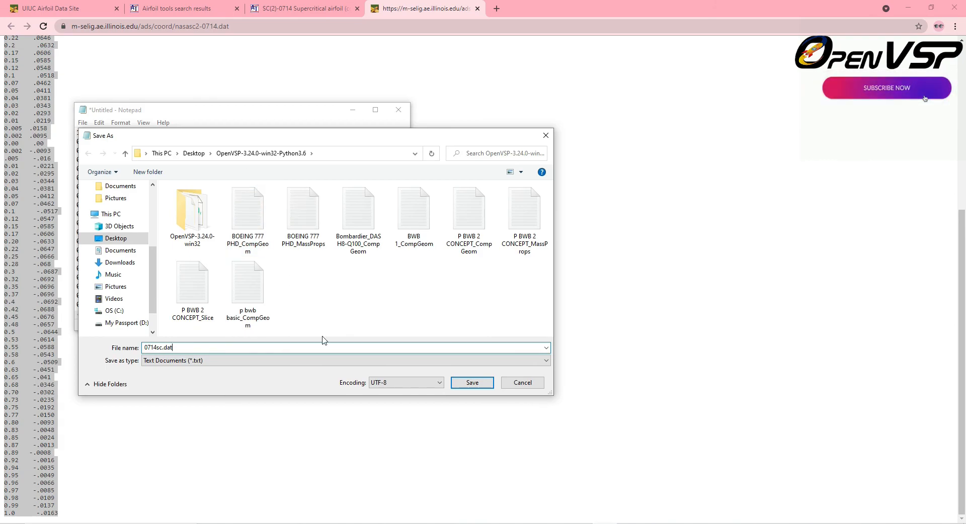
click(471, 383)
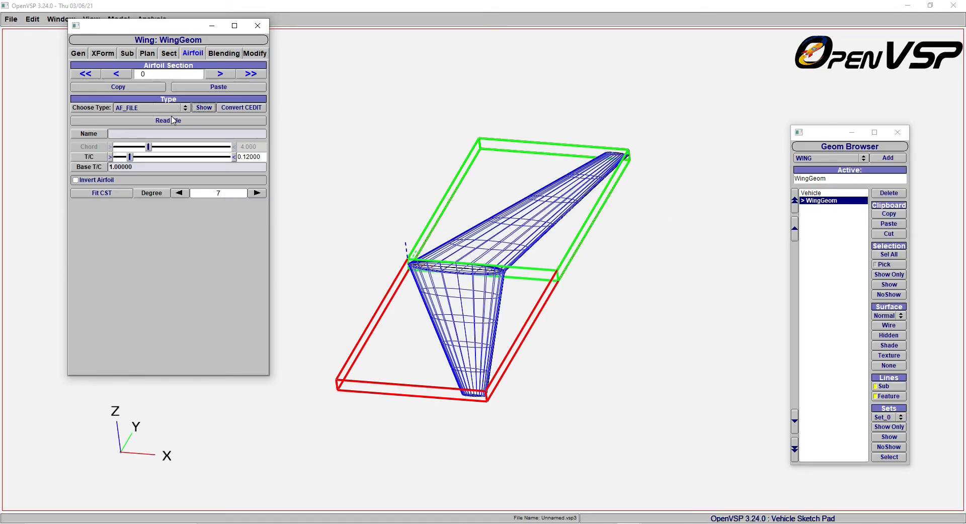
Read the sc0714.dat file into airfoil section 0, giving a 0.13942 thickness ratio.
click(167, 121)
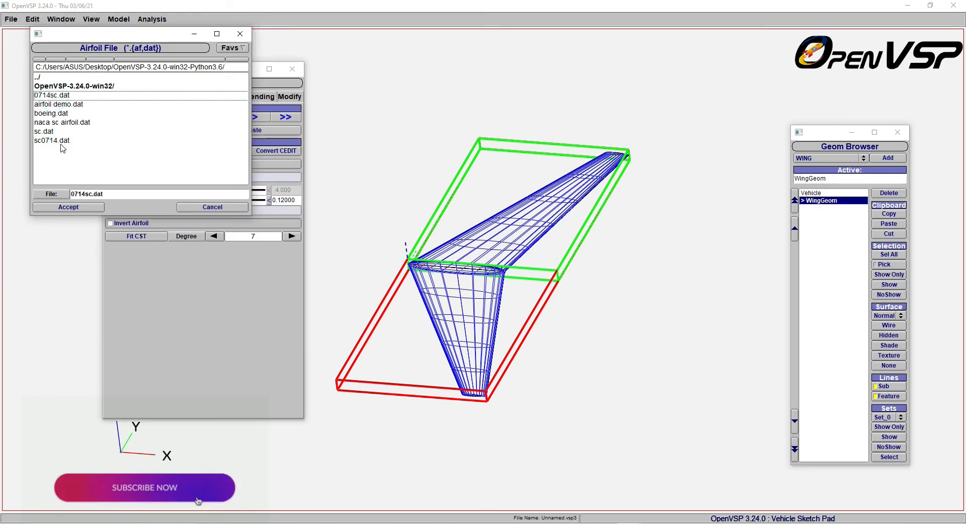
click(52, 140)
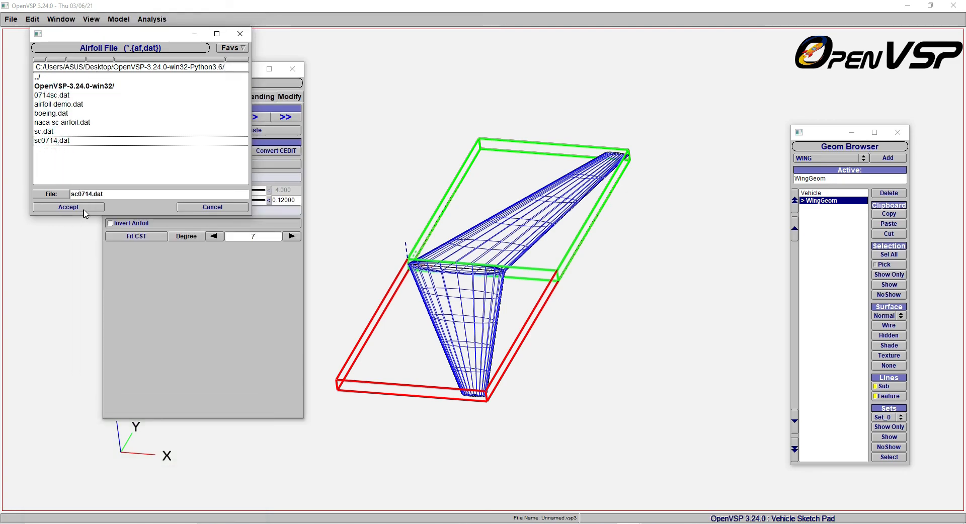
click(68, 206)
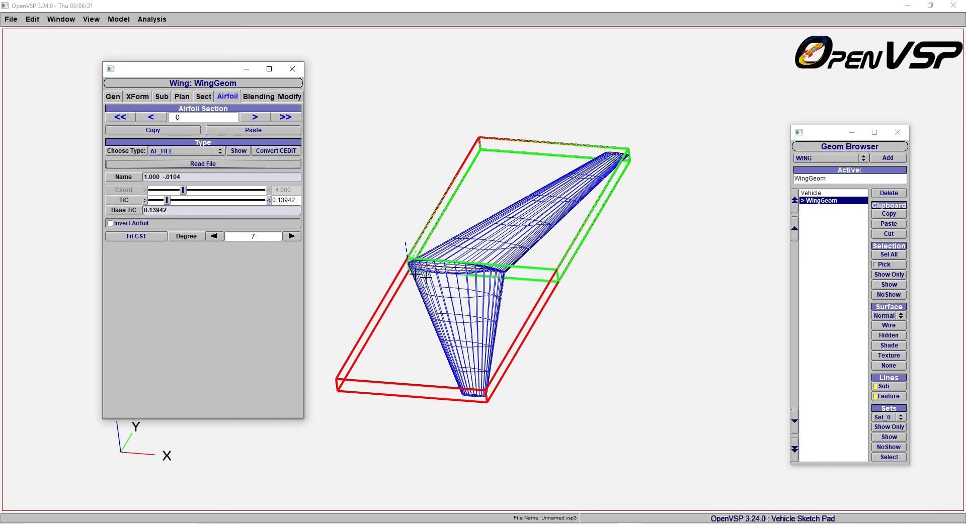
mouse_move(417, 330)
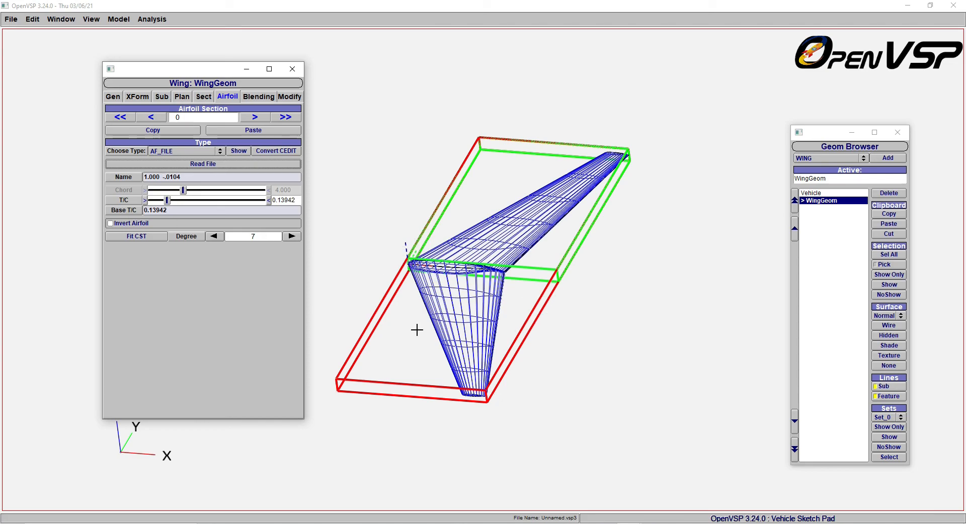
mouse_move(471, 363)
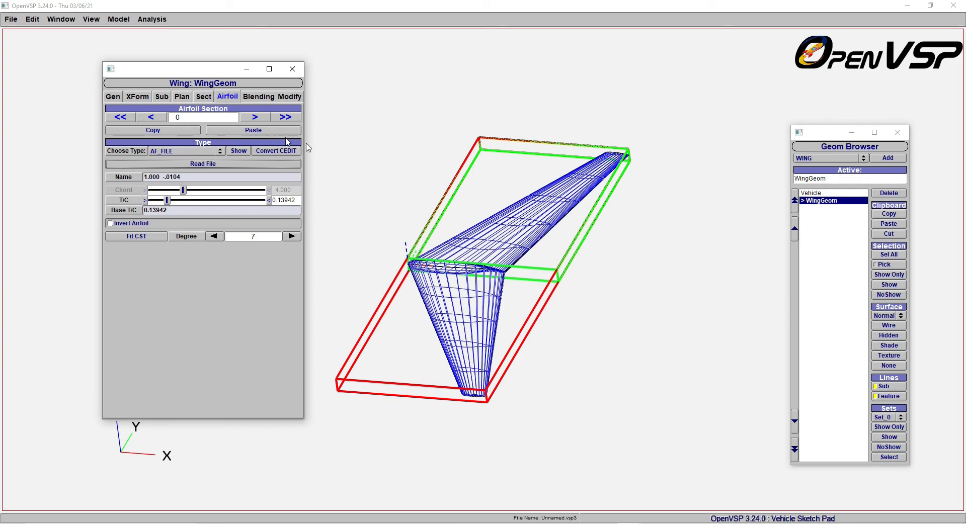
click(238, 151)
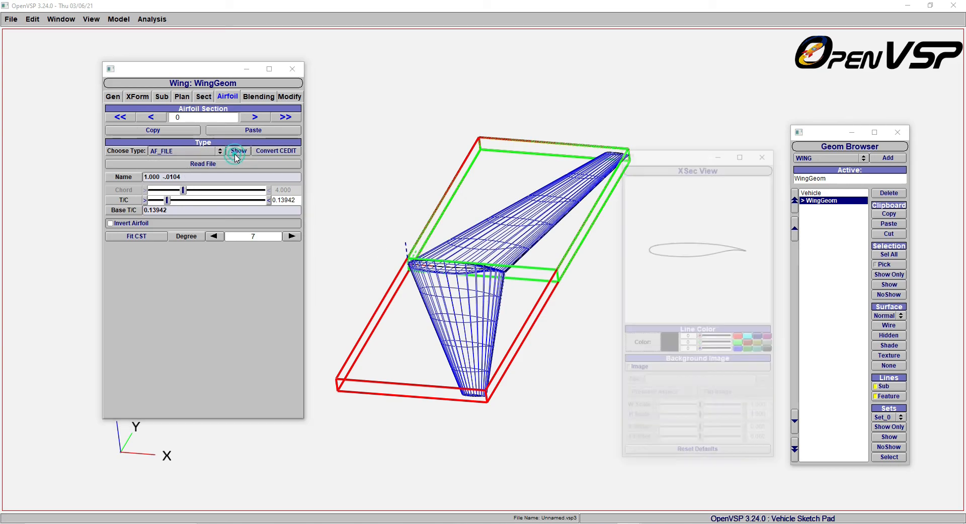
click(238, 151)
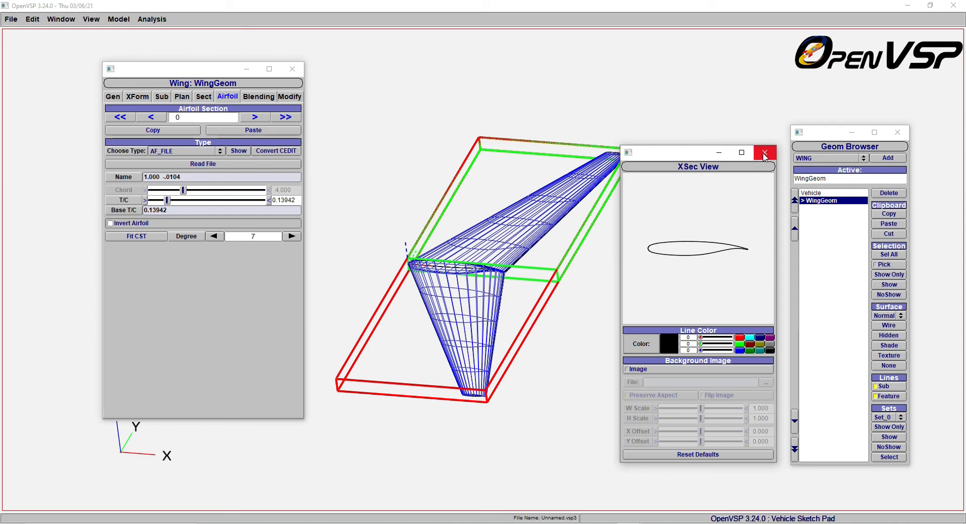
click(764, 152)
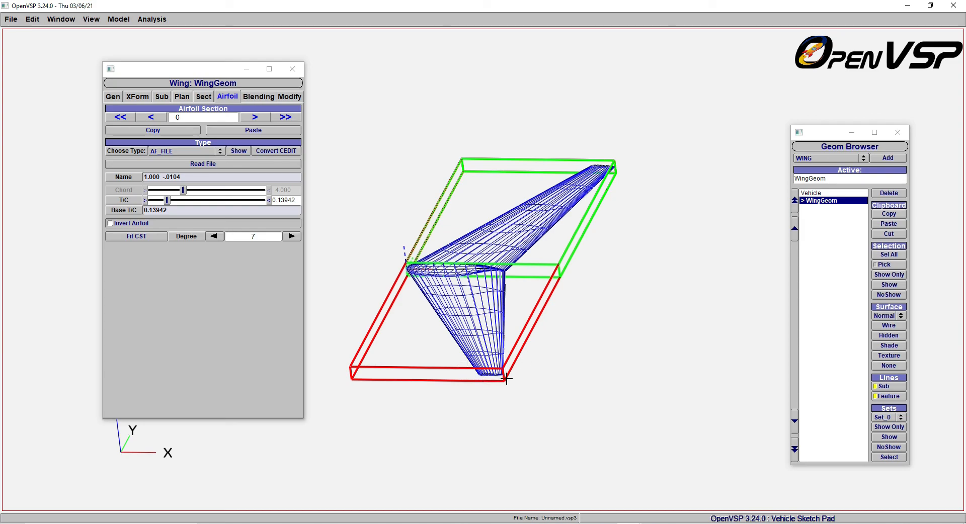
click(255, 117)
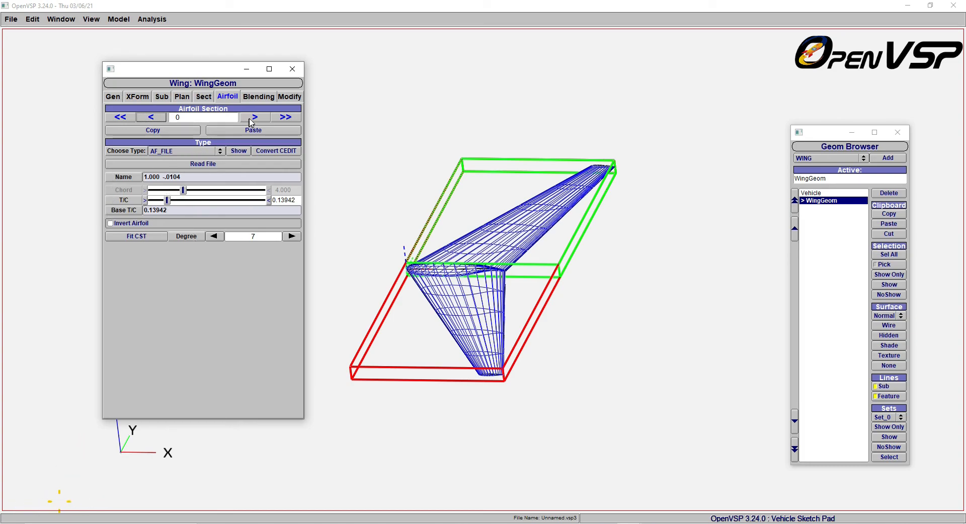
Copy section 0's sc0714 airfoil and paste it onto airfoil section 1.
click(254, 118)
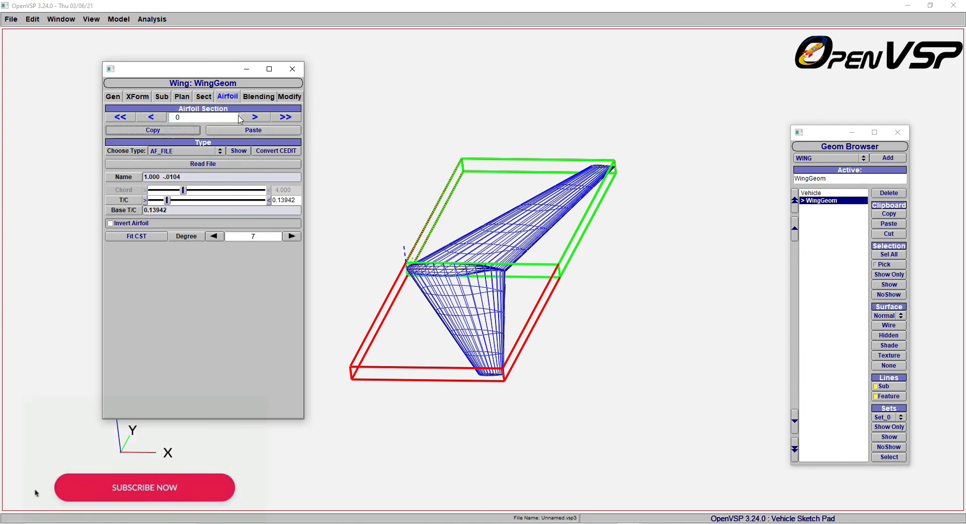
click(255, 117)
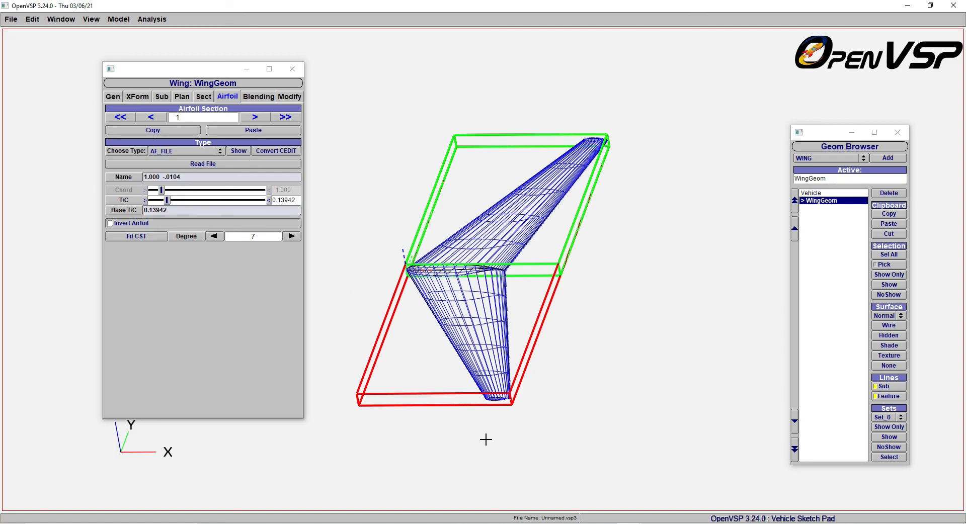
Show section 1's airfoil in XSec View, toggle Invert Airfoil on and off, leaving it un-inverted.
click(238, 151)
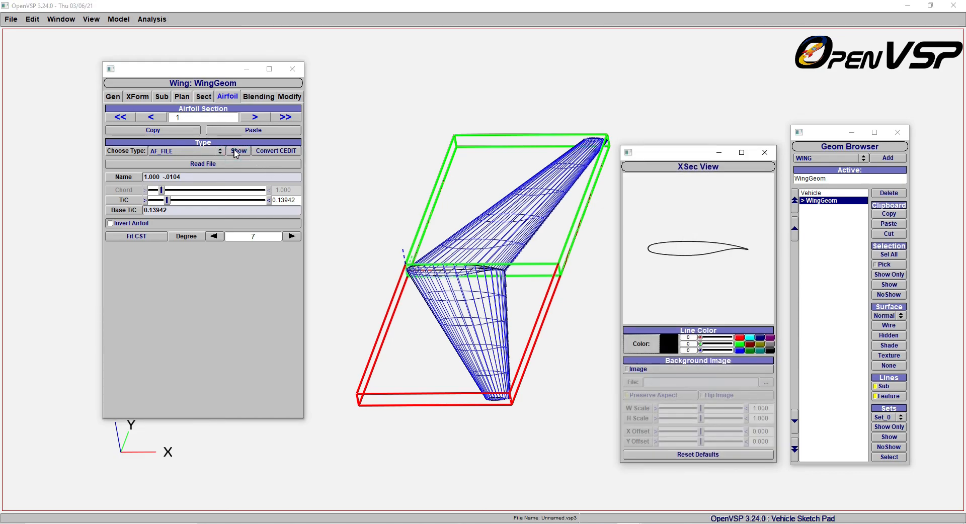
mouse_move(631, 263)
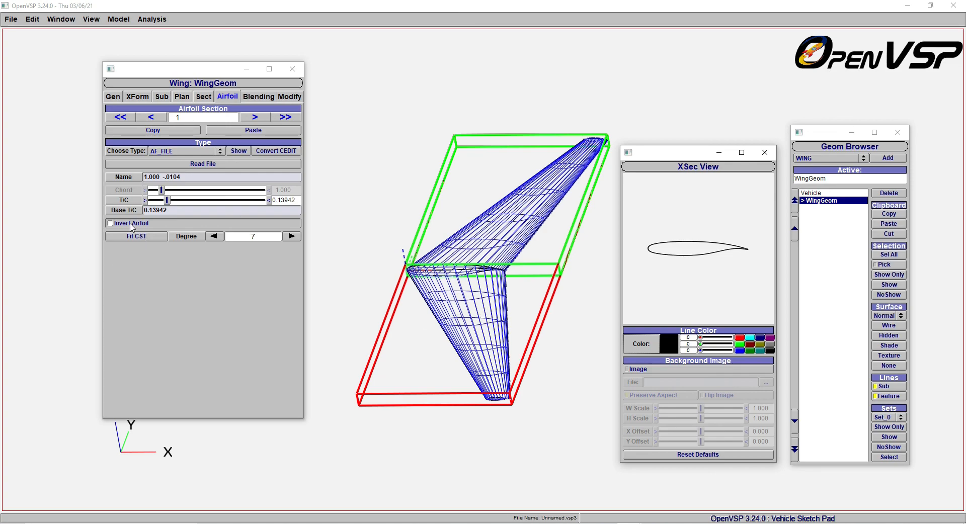
click(111, 223)
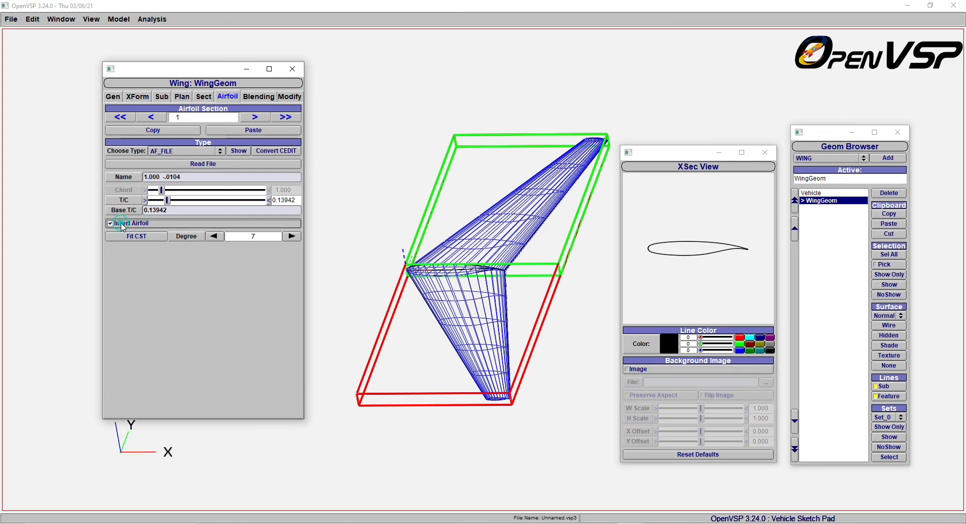
click(111, 223)
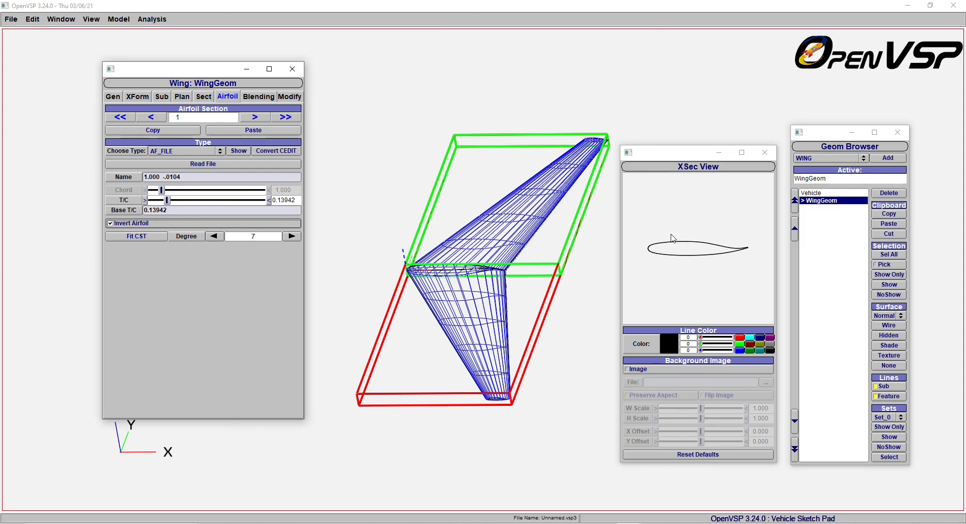
mouse_move(803, 262)
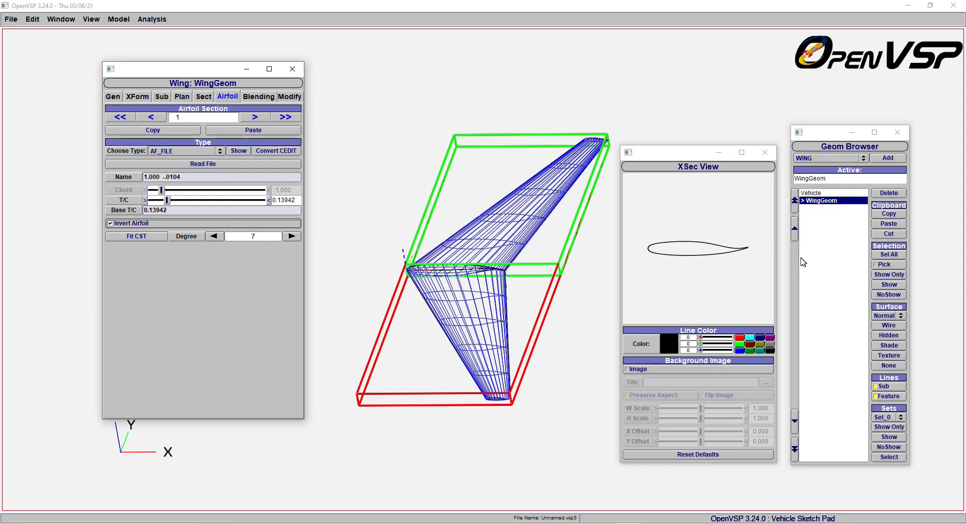
click(110, 223)
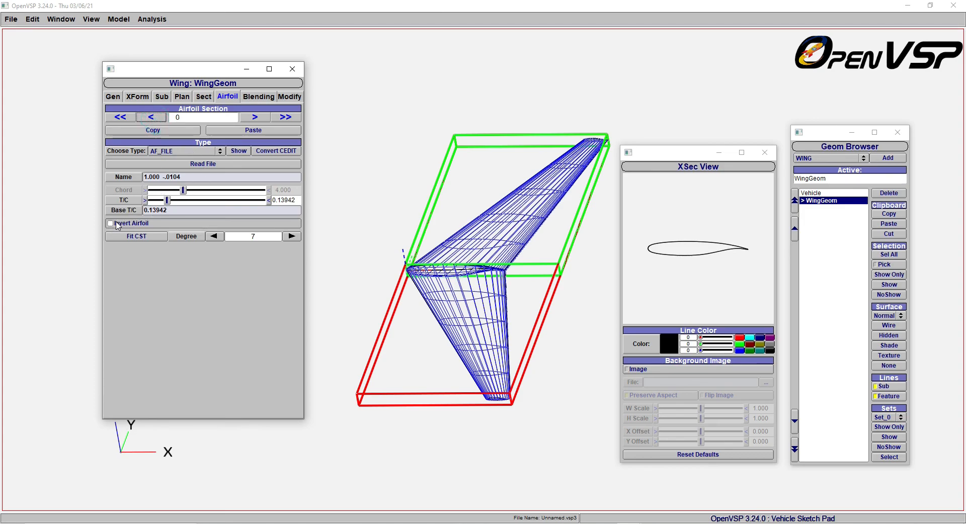
click(255, 117)
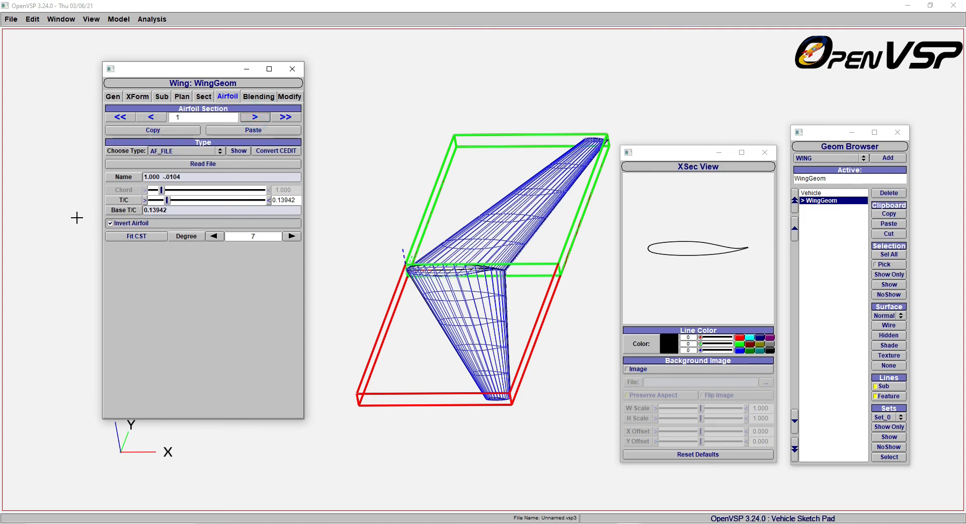
click(110, 223)
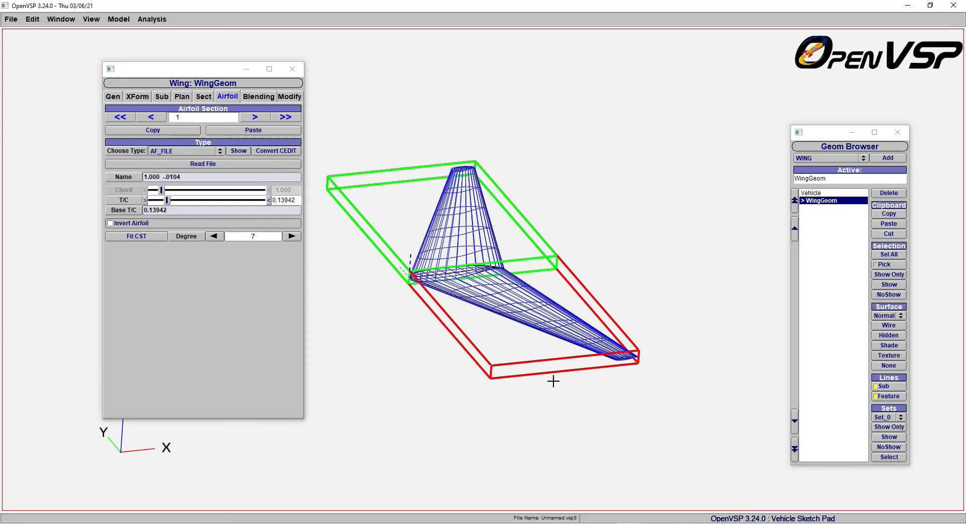
Close the Wing editor and zoom into the leading edge, viewing the coarse airfoil mesh as wireframe.
click(888, 346)
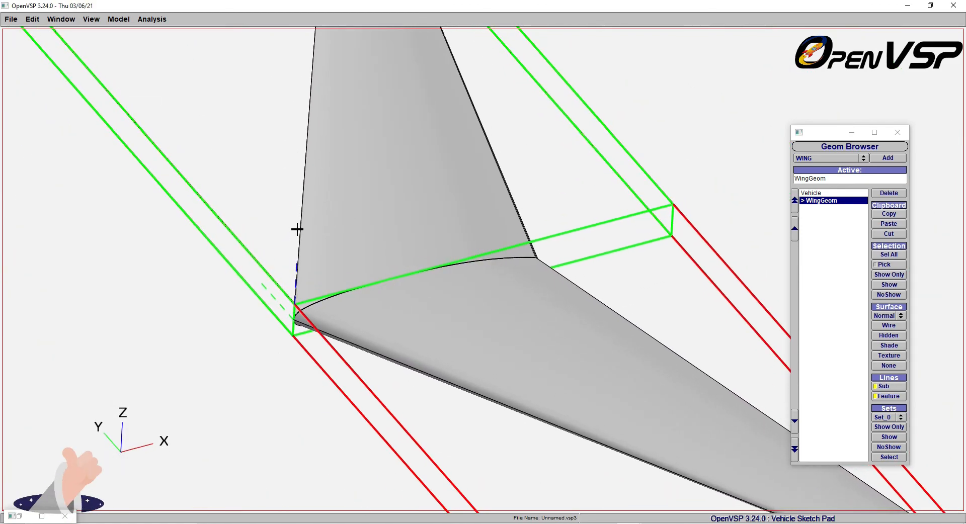
drag(297, 229, 480, 286)
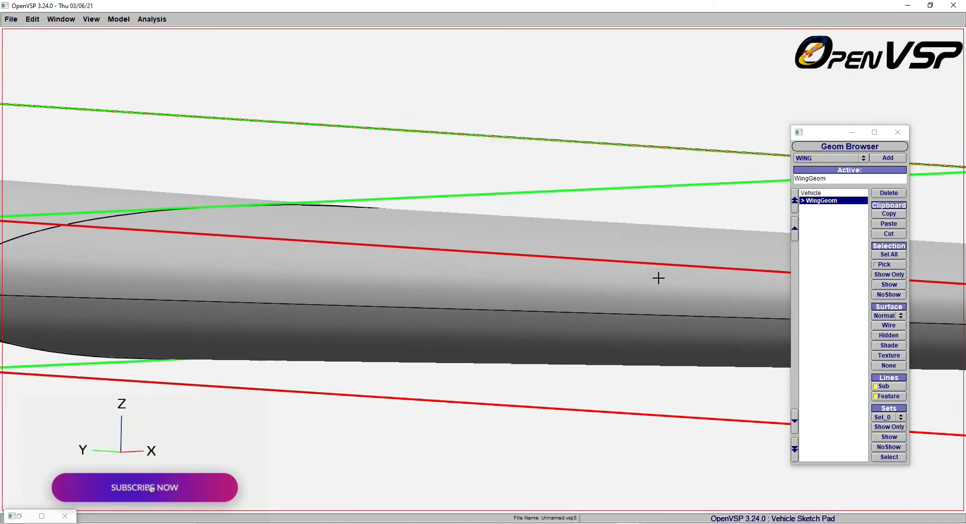
drag(658, 278, 672, 302)
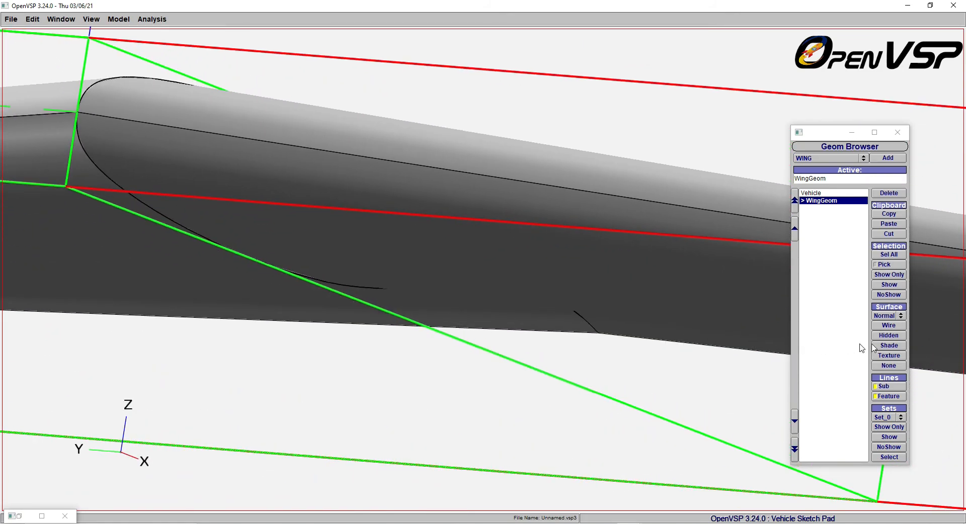
click(889, 326)
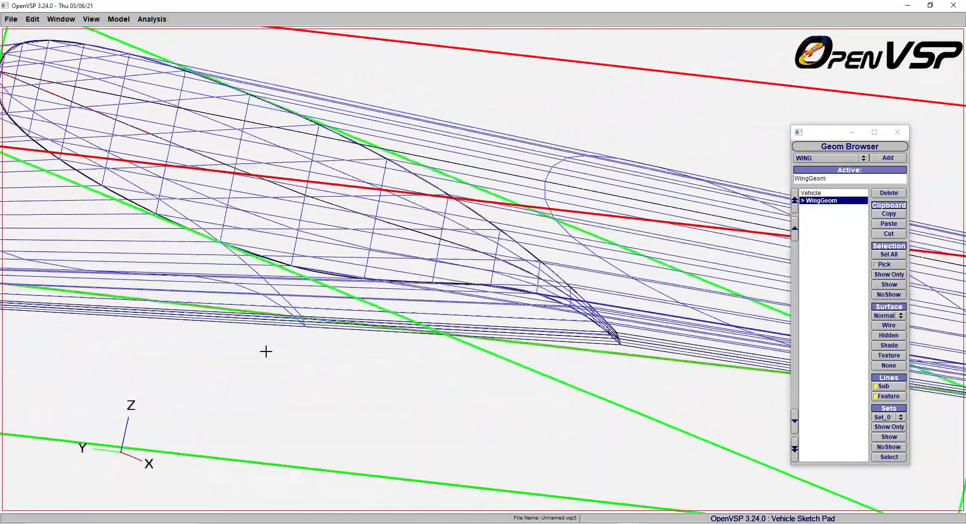
drag(266, 352, 512, 212)
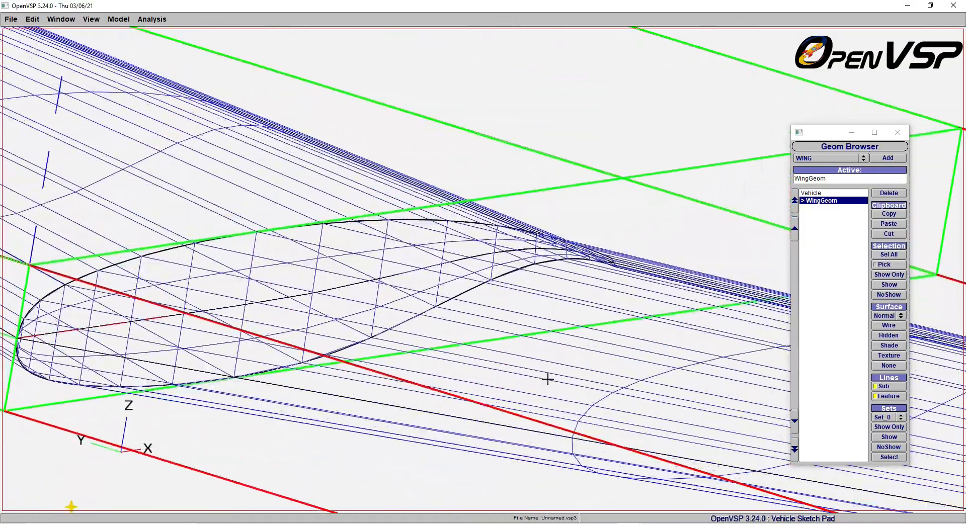
Reopen the WingGeom editor from the Geom Browser and move it aside.
click(811, 193)
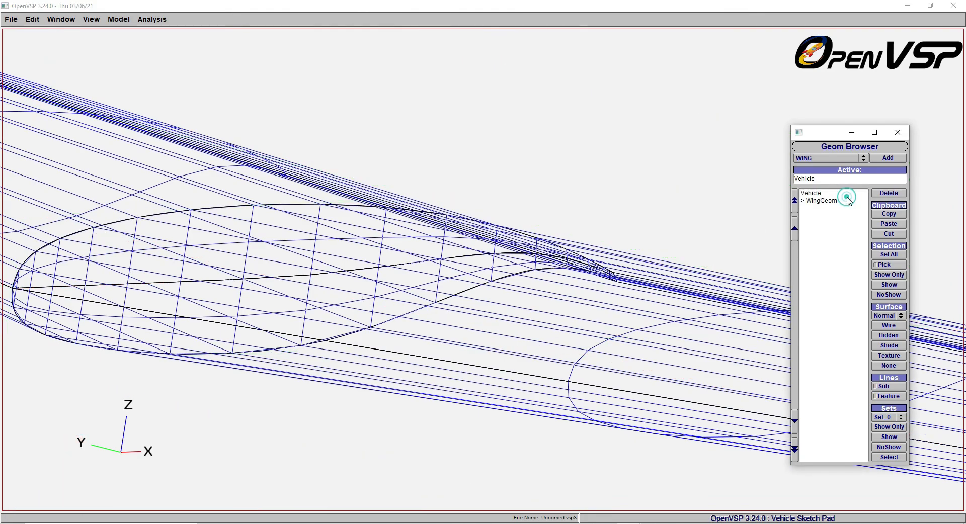
double_click(820, 201)
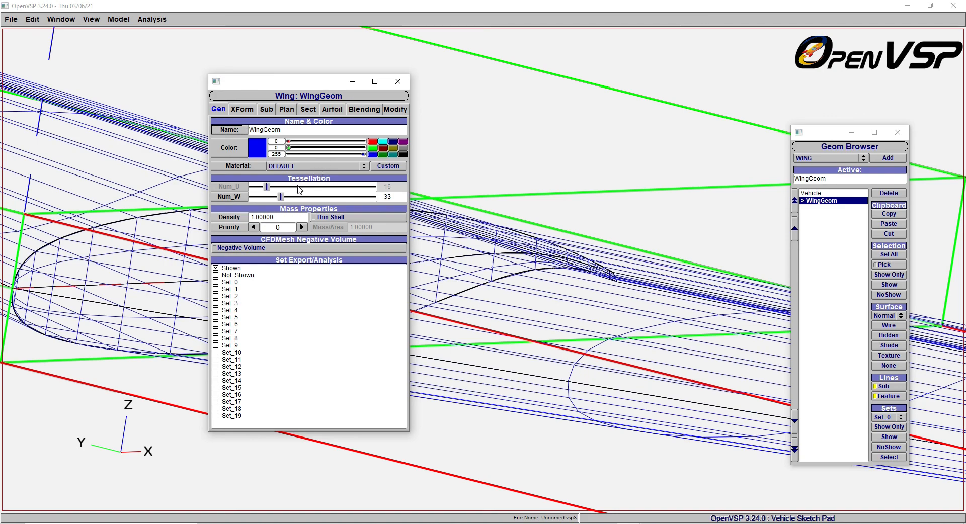
click(296, 80)
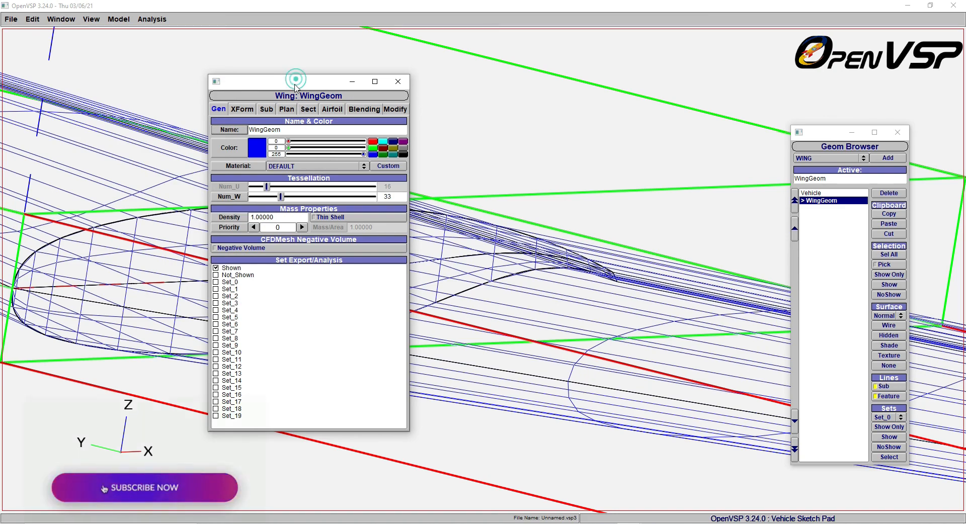
drag(308, 81, 270, 95)
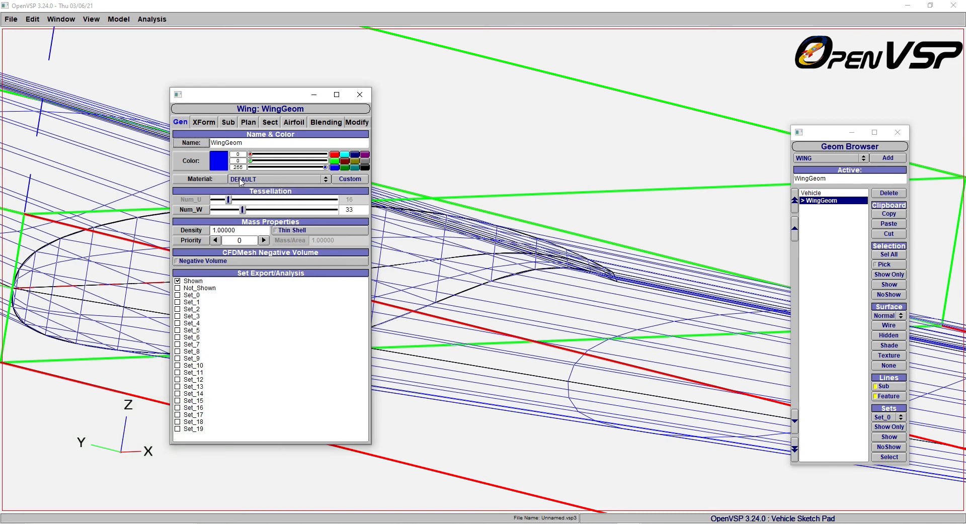
Change the Gen-tab Num_W tessellation from 33 to 101.
click(353, 210)
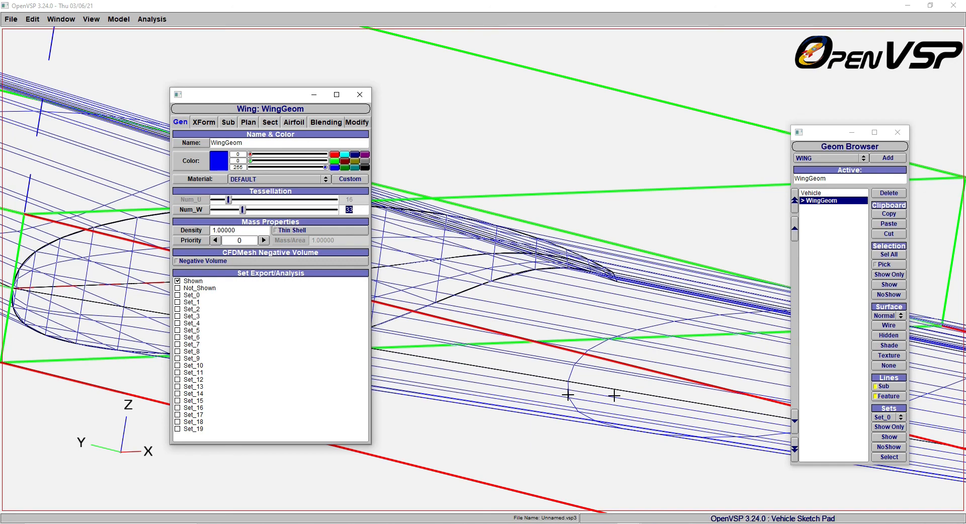
click(351, 209)
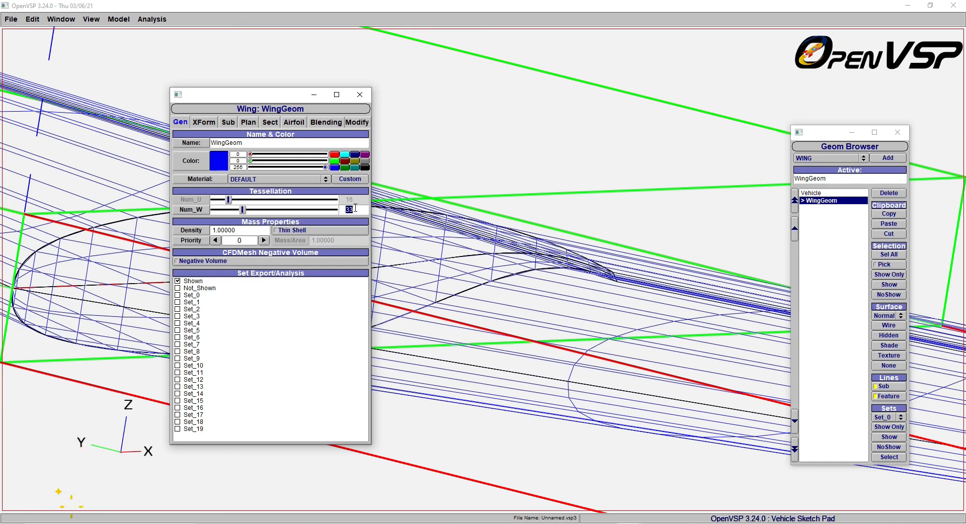
text(1)
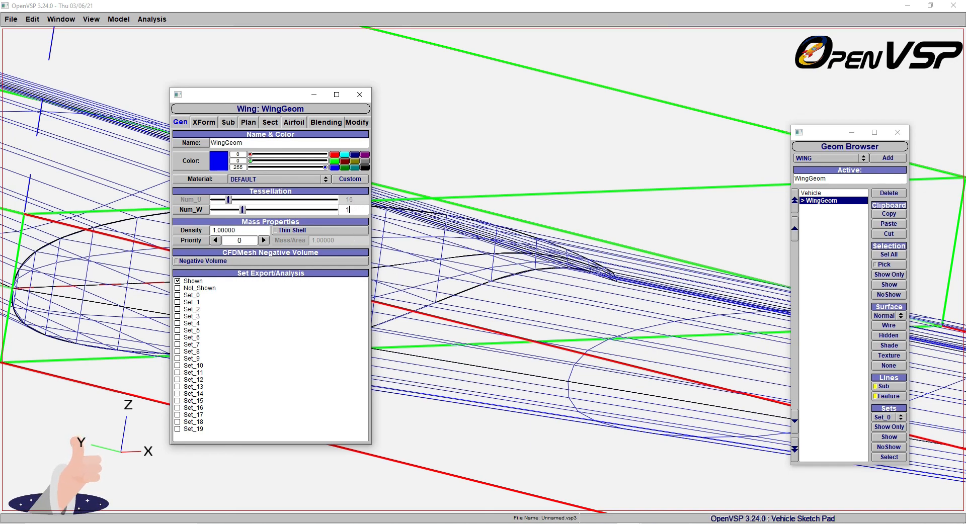
text(01)
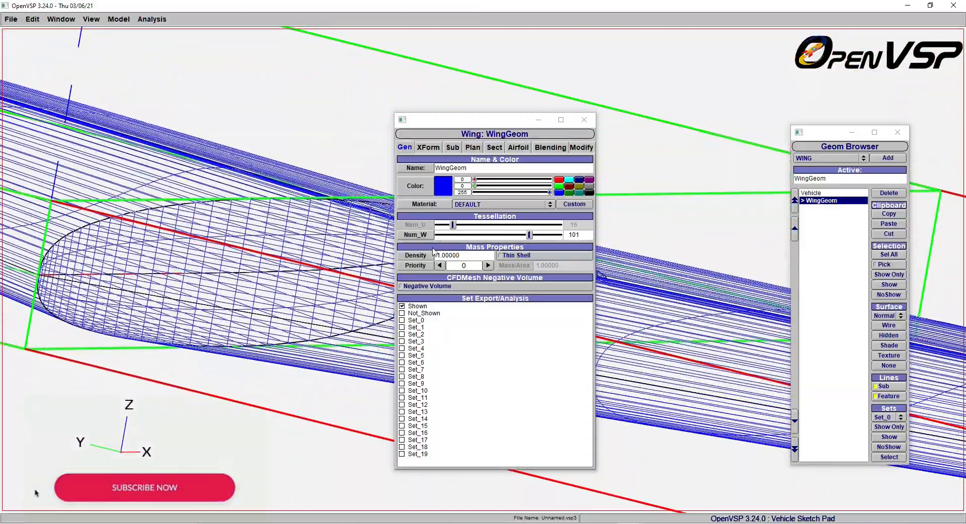
On the Plan tab, lower LE Clustering from 0.25 to about 0.19 with the slider.
click(473, 148)
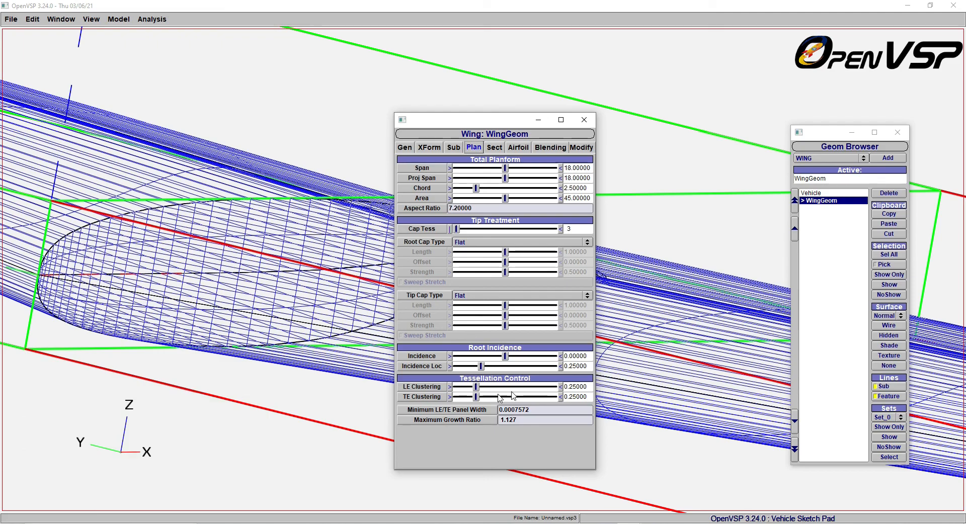
mouse_move(409, 402)
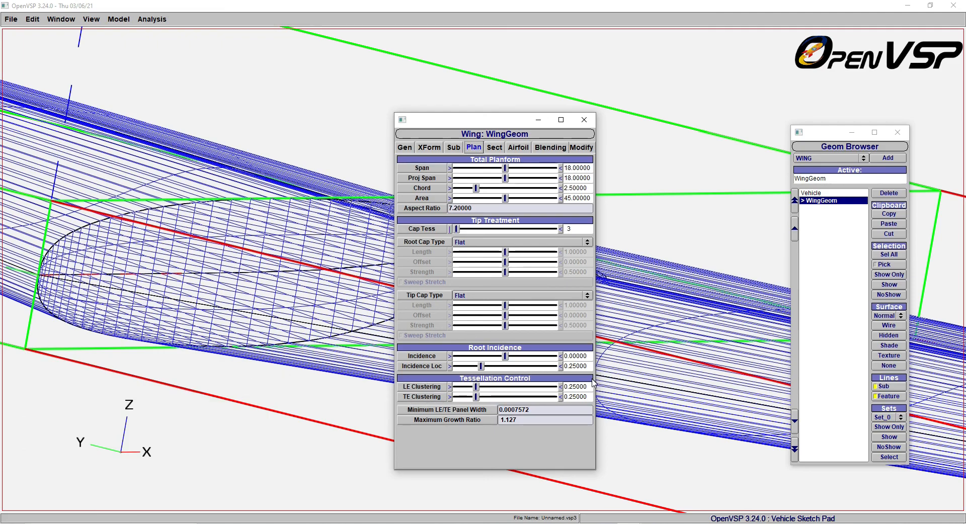
drag(488, 387, 478, 387)
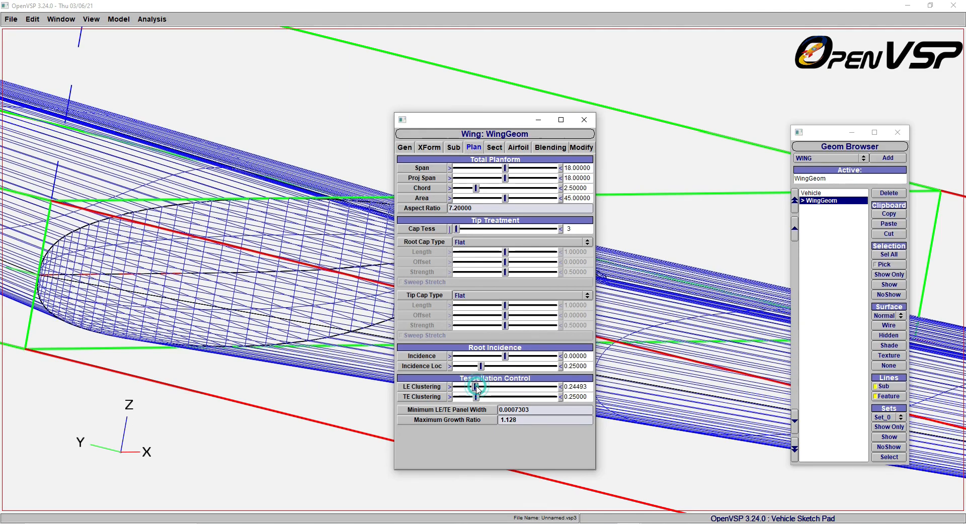
drag(478, 387, 456, 387)
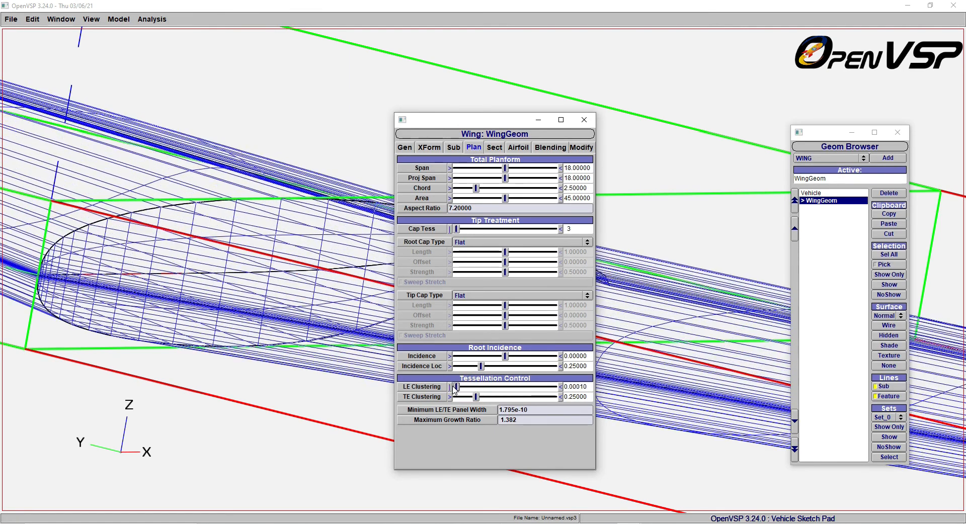
drag(456, 387, 464, 387)
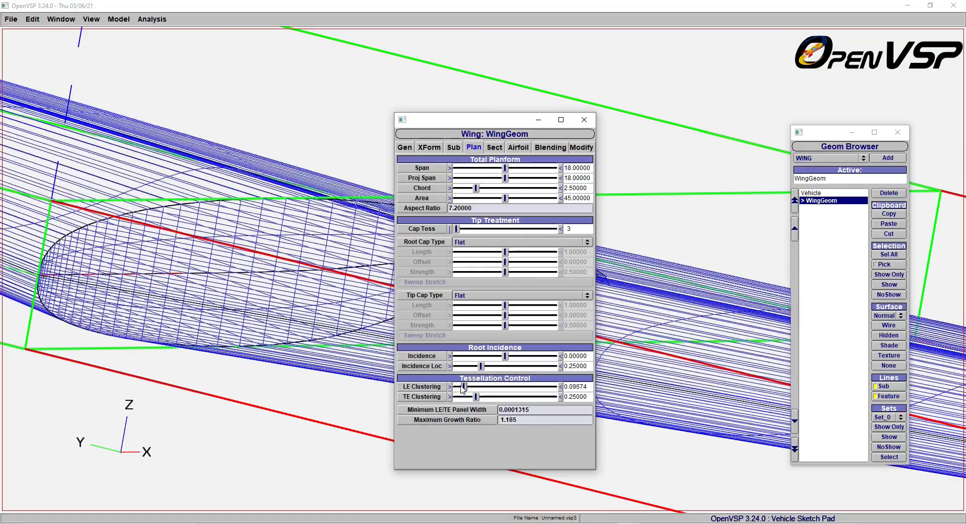
drag(464, 387, 456, 387)
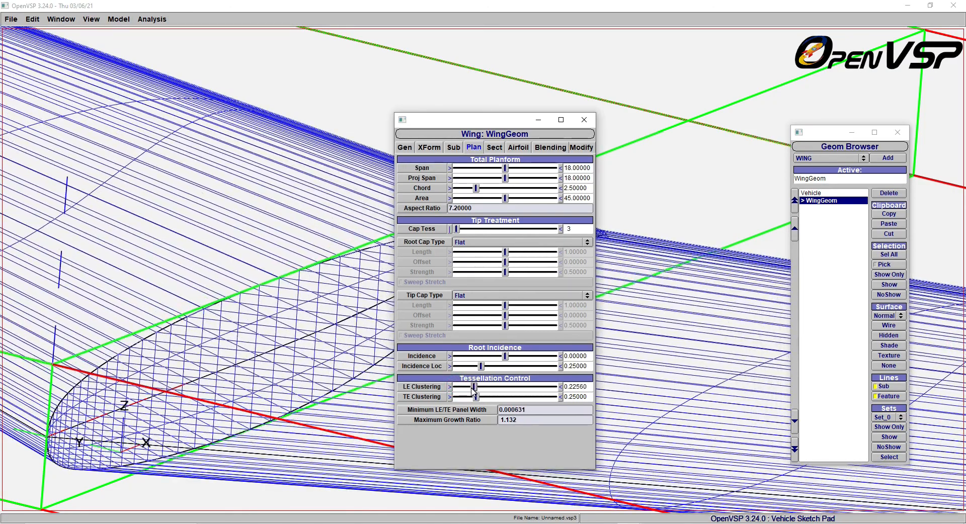
drag(474, 387, 469, 387)
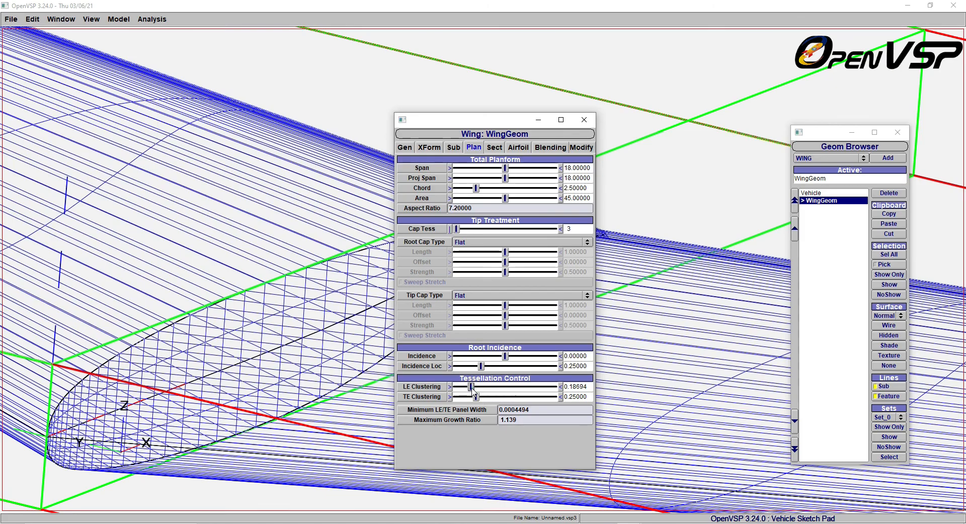
drag(469, 387, 477, 387)
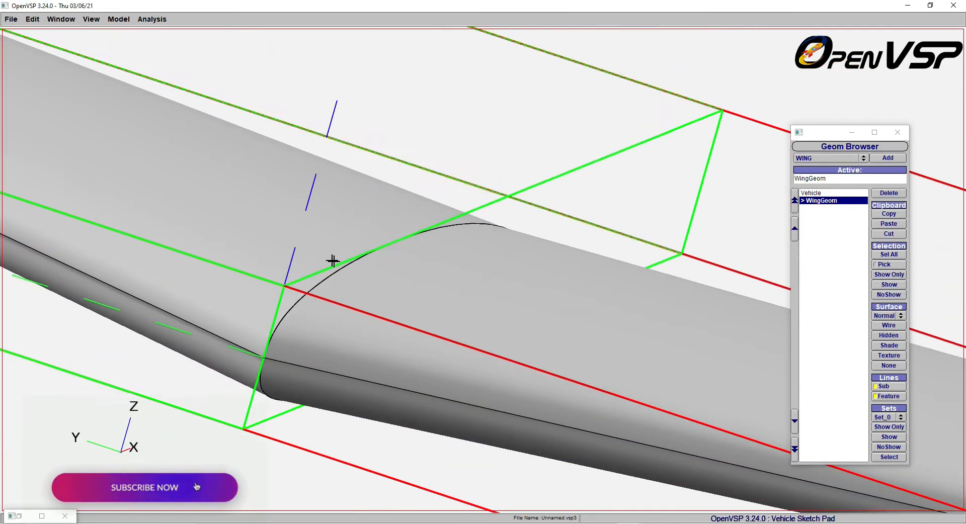
Zoom out to the full shaded swept wing and orbit to view it from another side.
drag(333, 262, 270, 234)
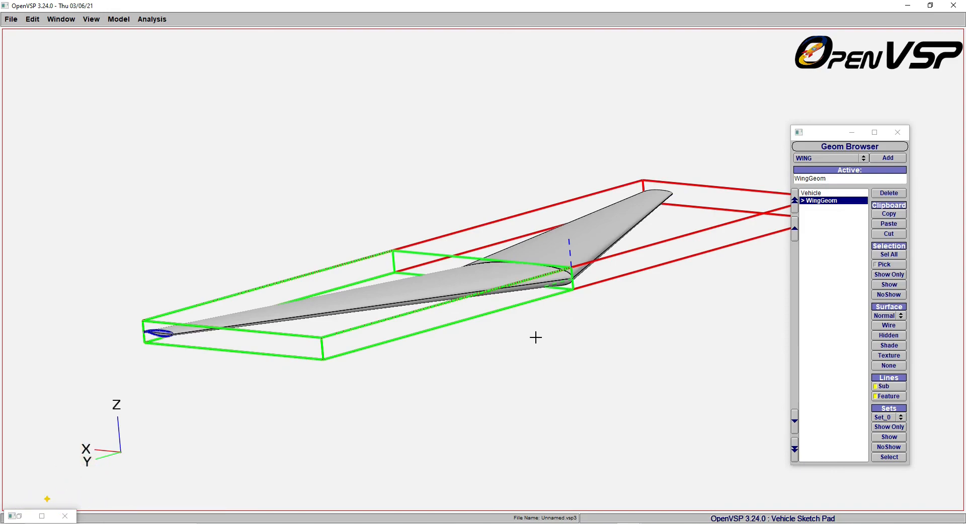
drag(536, 337, 554, 190)
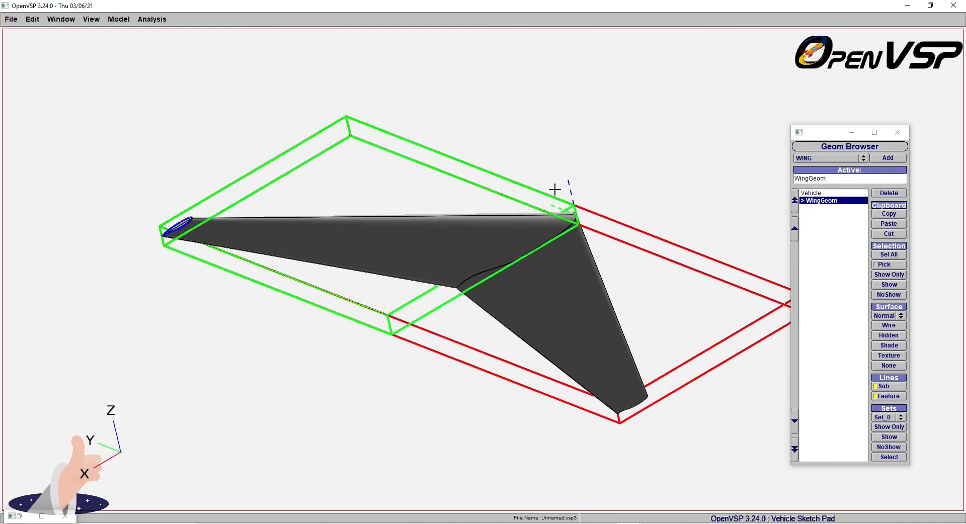